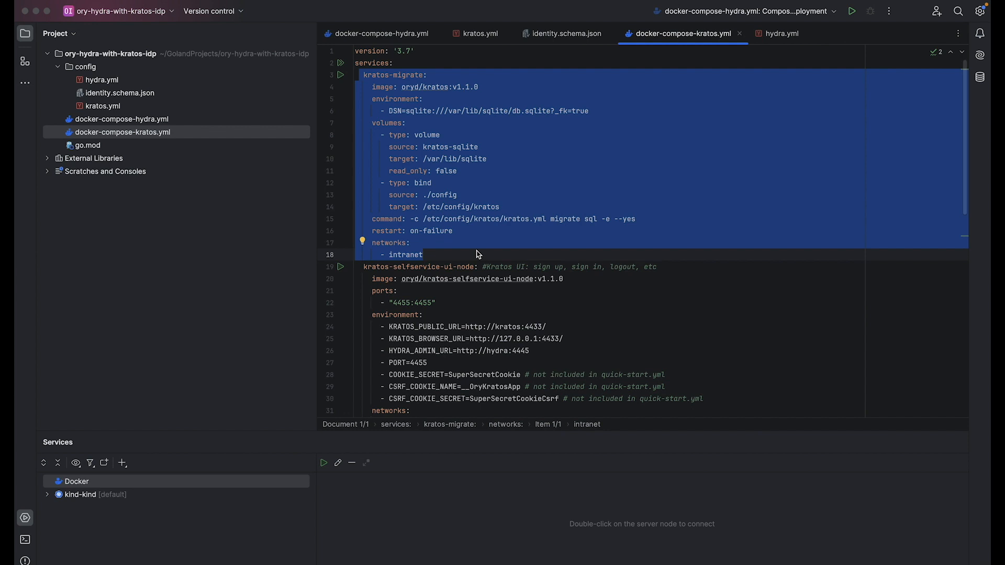
Review the kratos-selfservice-ui-node service image and ports in the Kratos compose file
left_click(422, 254)
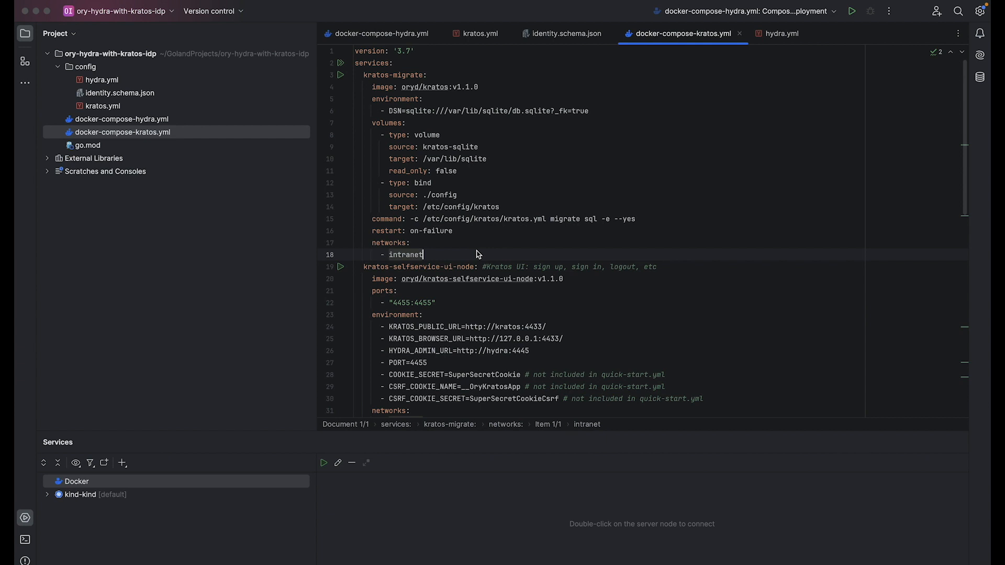
scroll("down", 3)
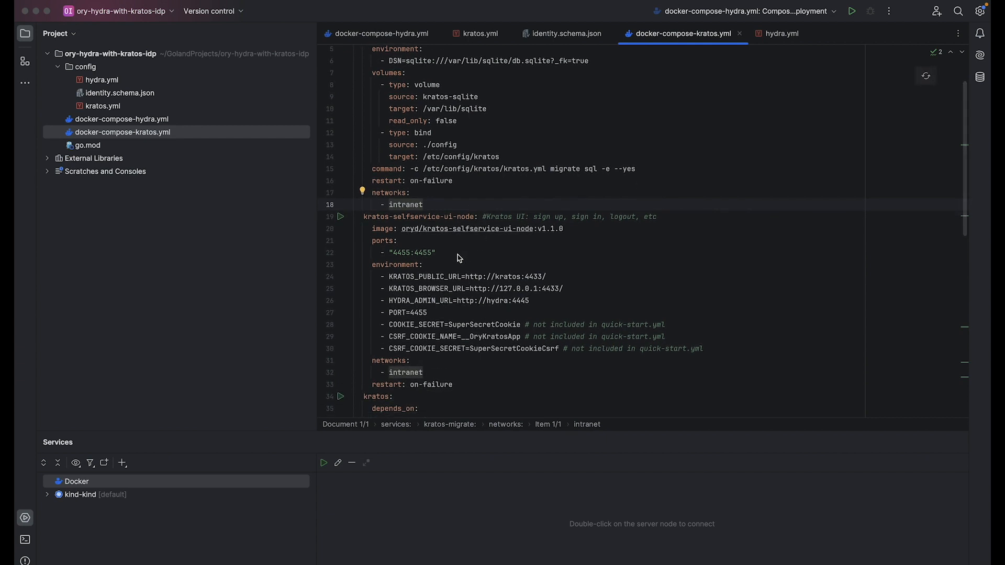
left_click(423, 204)
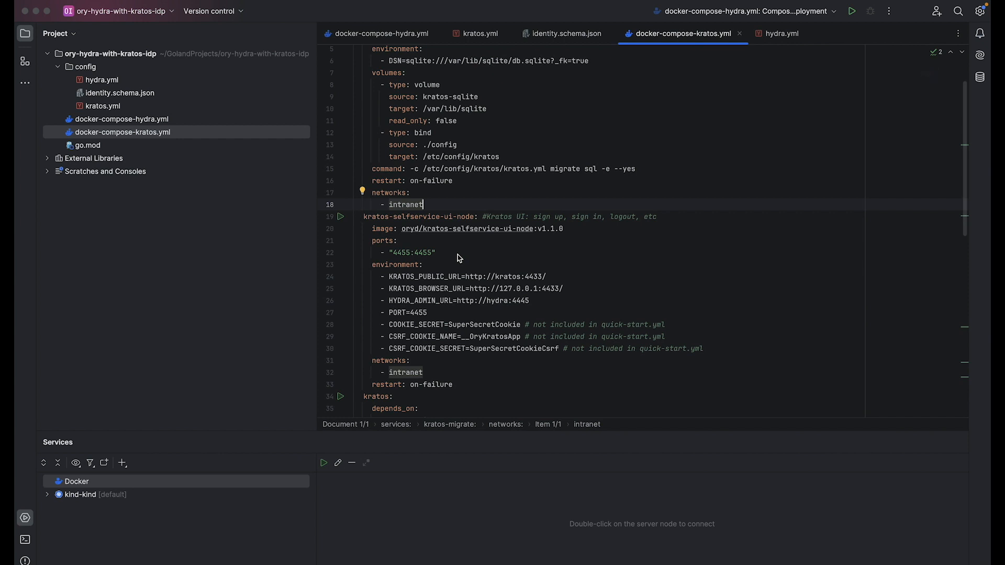
left_click(384, 240)
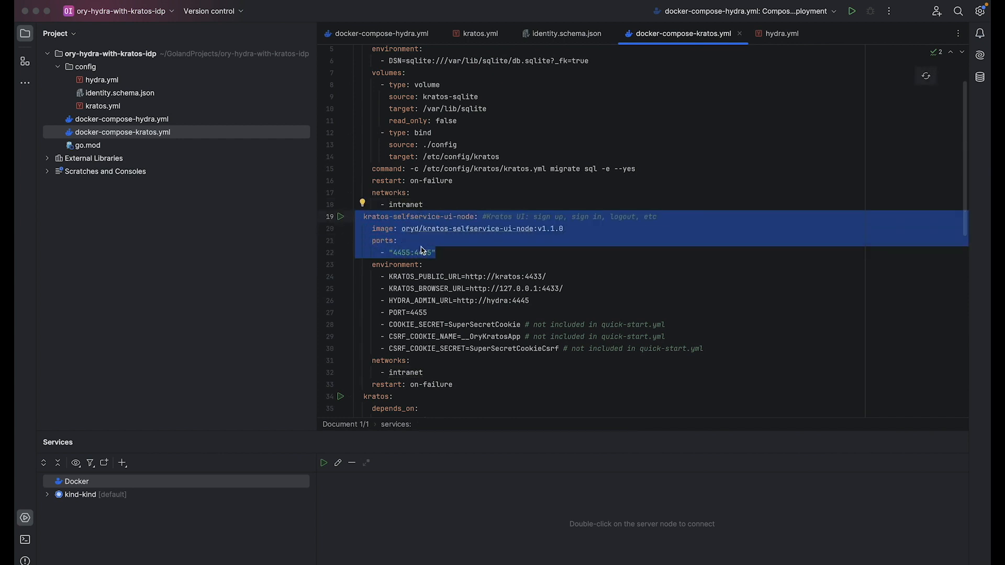
left_click(451, 255)
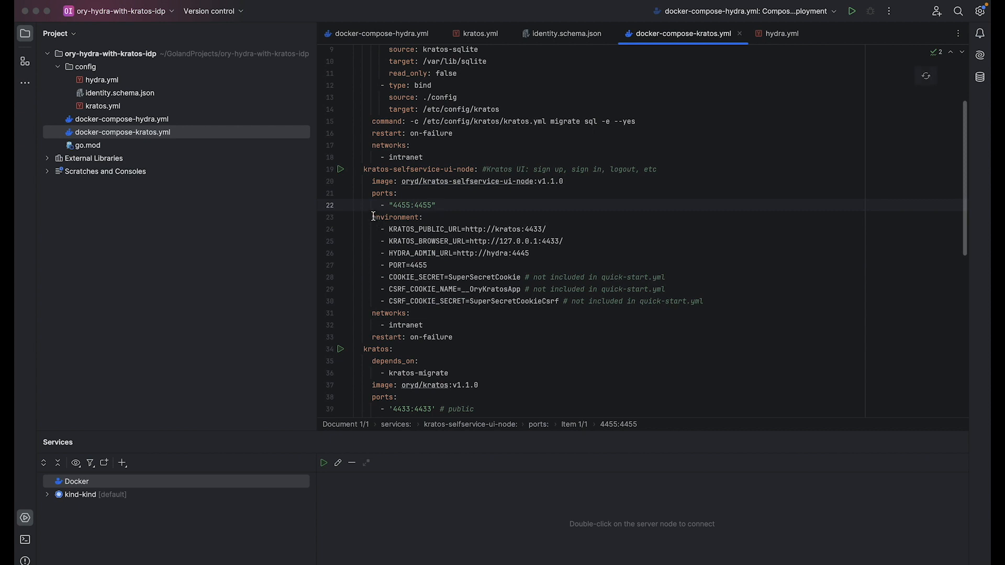
Walk through the UI node's environment variables down to the cookie settings and the end of the compose file
left_click(548, 229)
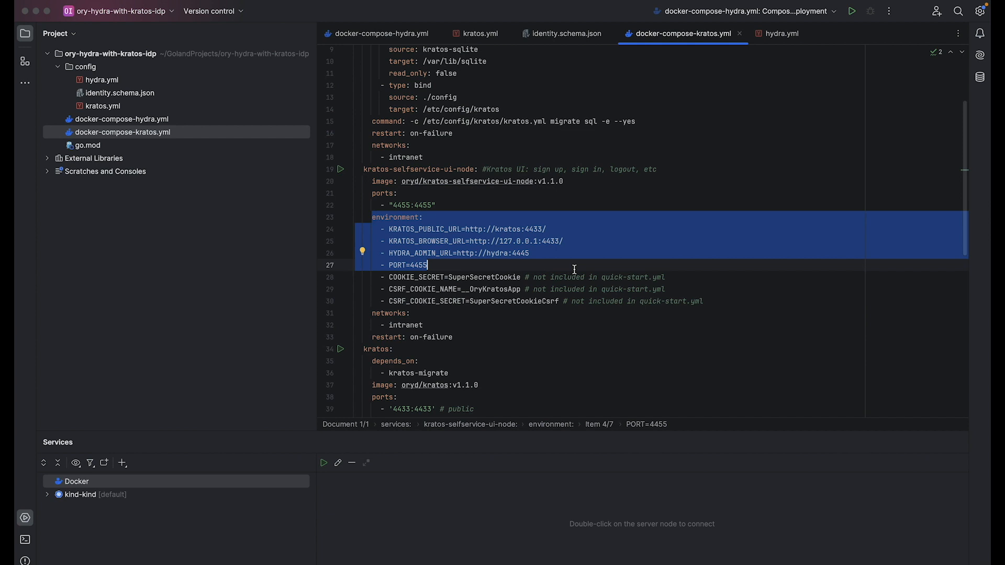
left_click(590, 276)
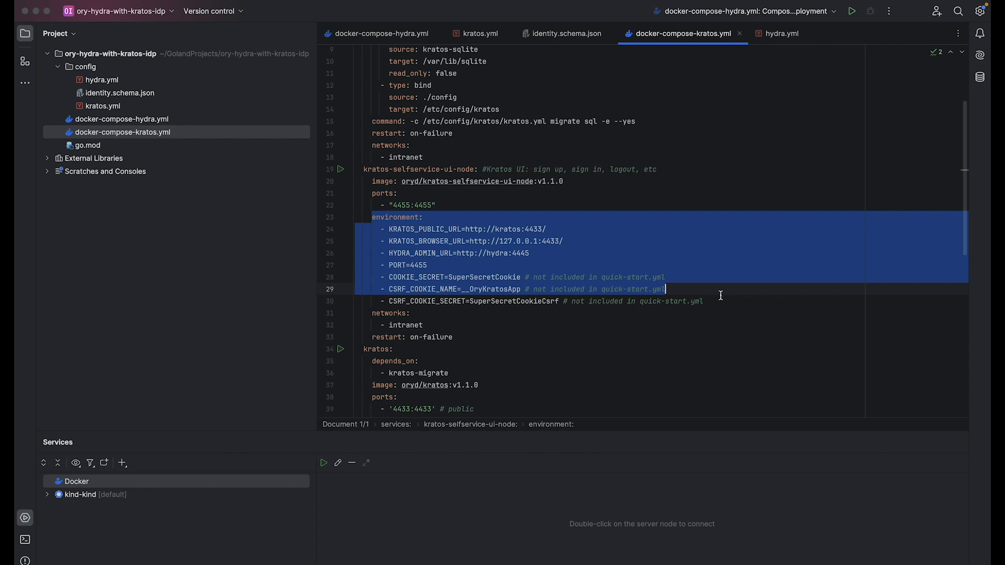
key("Down")
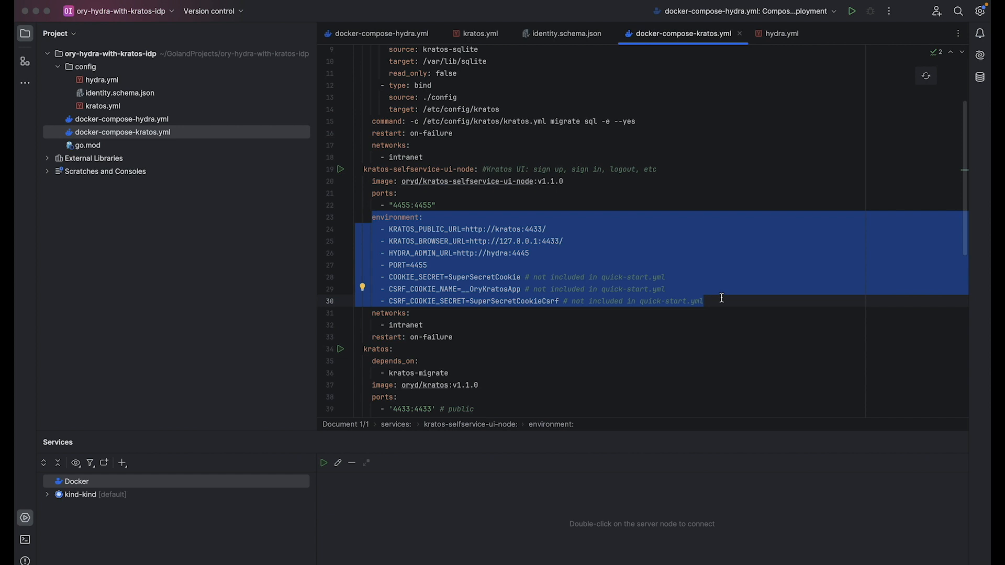
left_click(702, 301)
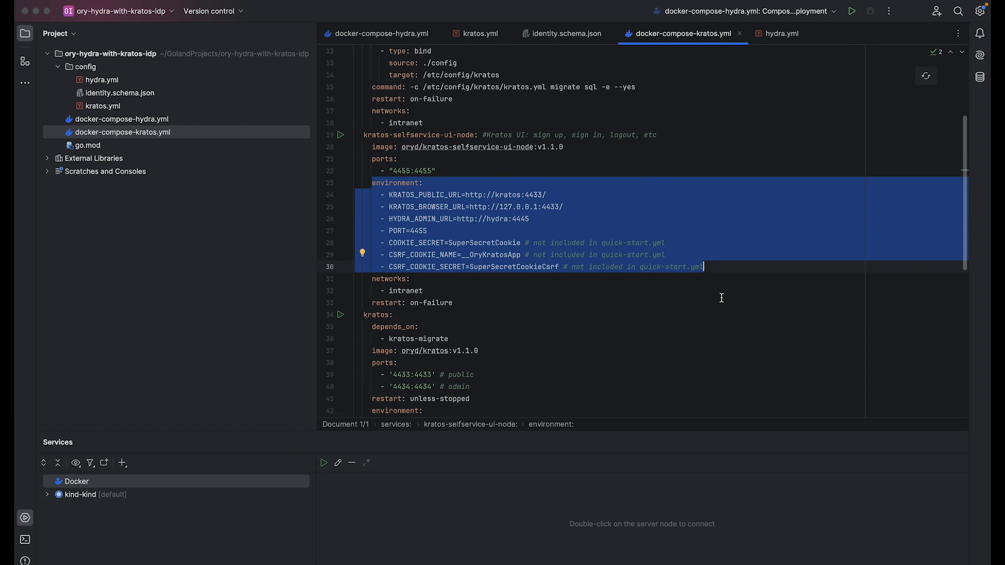
scroll("down", 3)
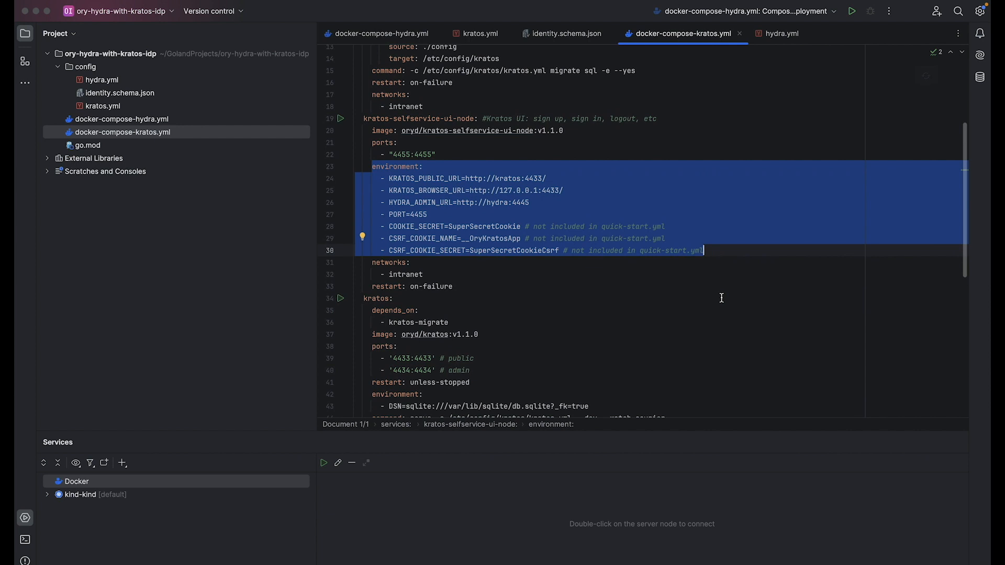
scroll("down", 3)
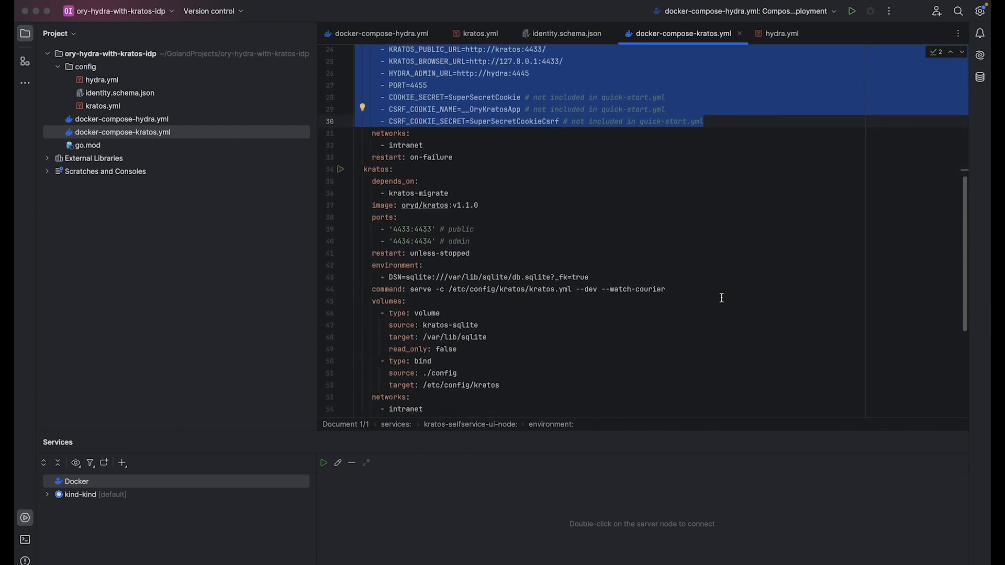
scroll("down", 3)
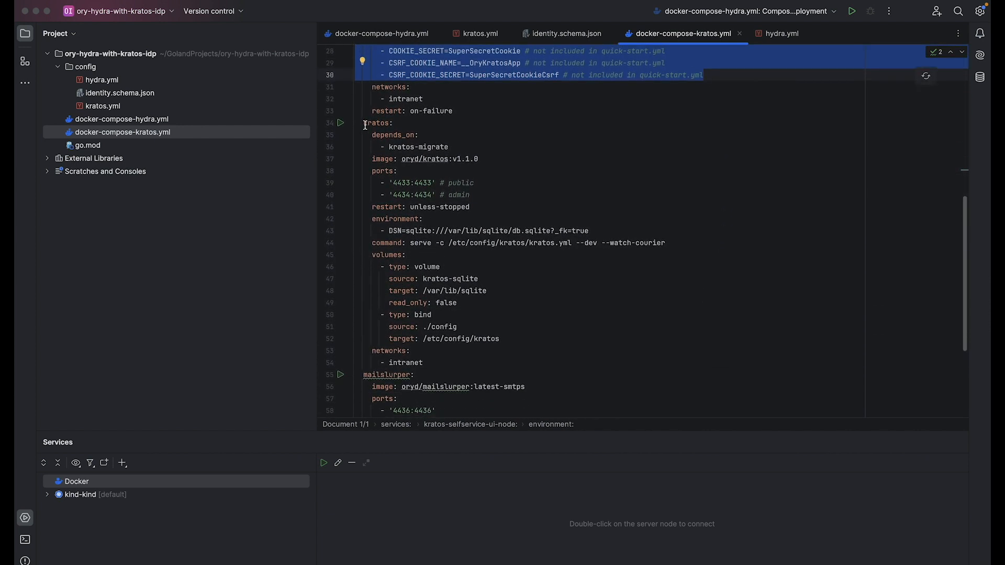
left_click(449, 146)
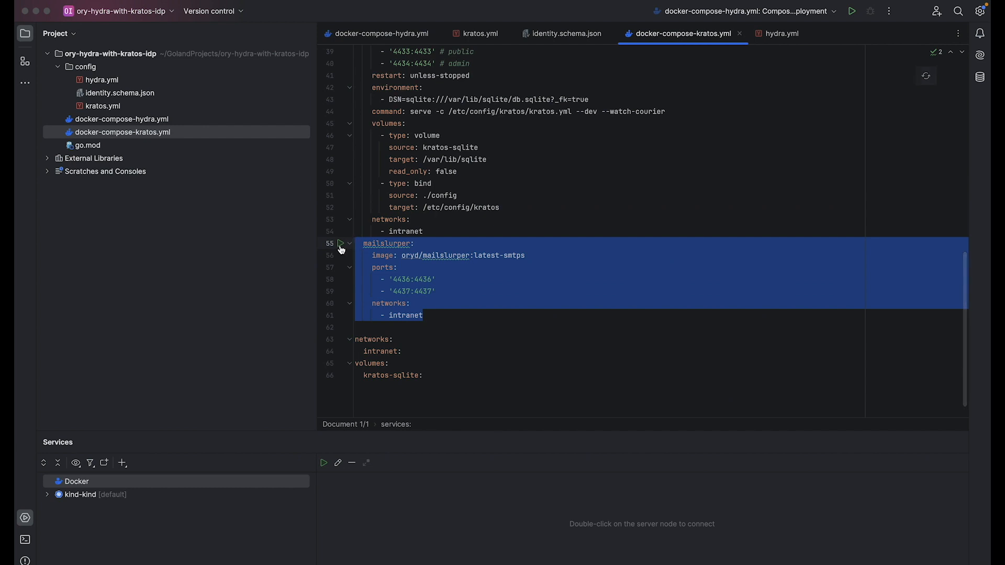
mouse_move(341, 243)
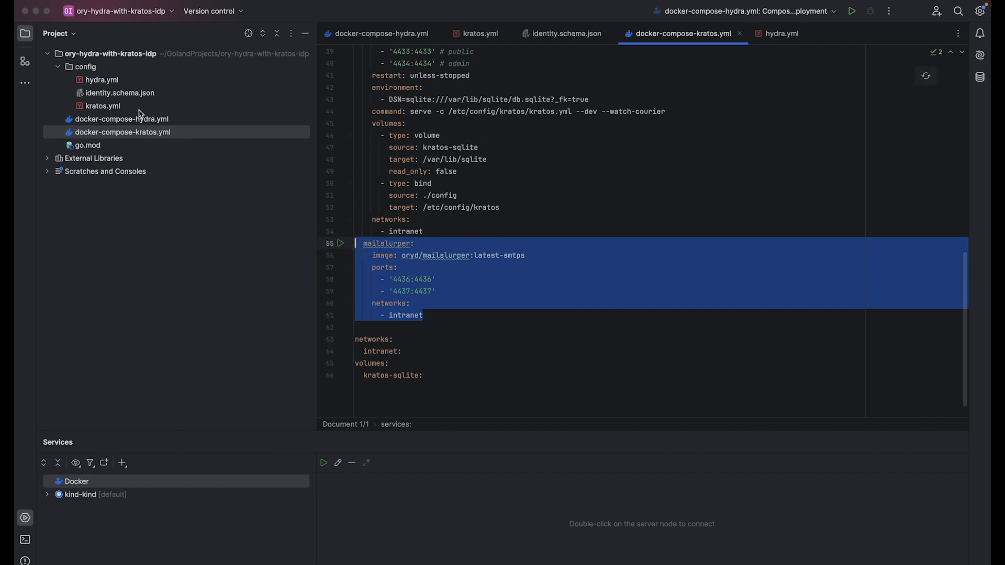
Open config/kratos.yml and scroll from the password methods and flows down to the identity schema section
left_click(103, 106)
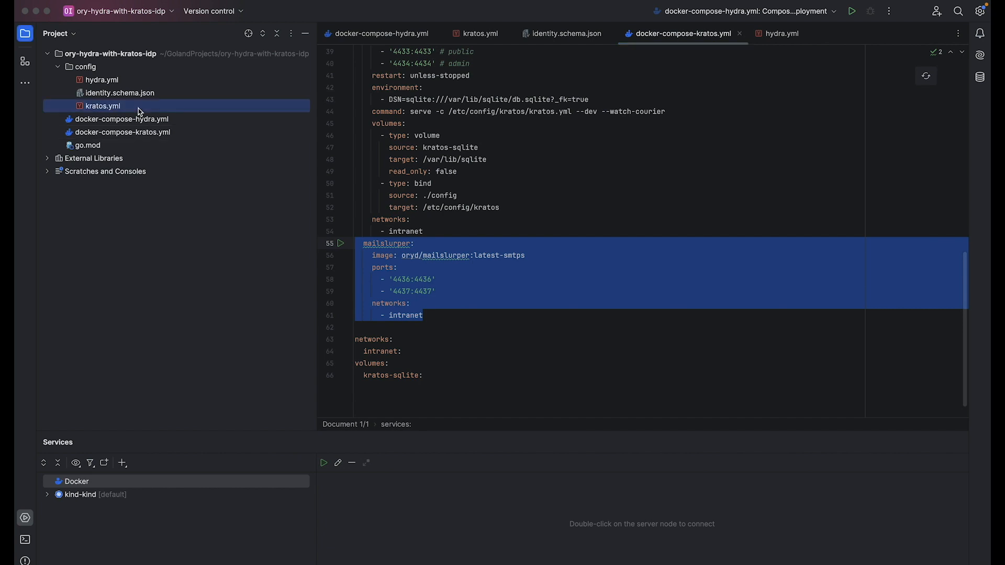
left_click(479, 33)
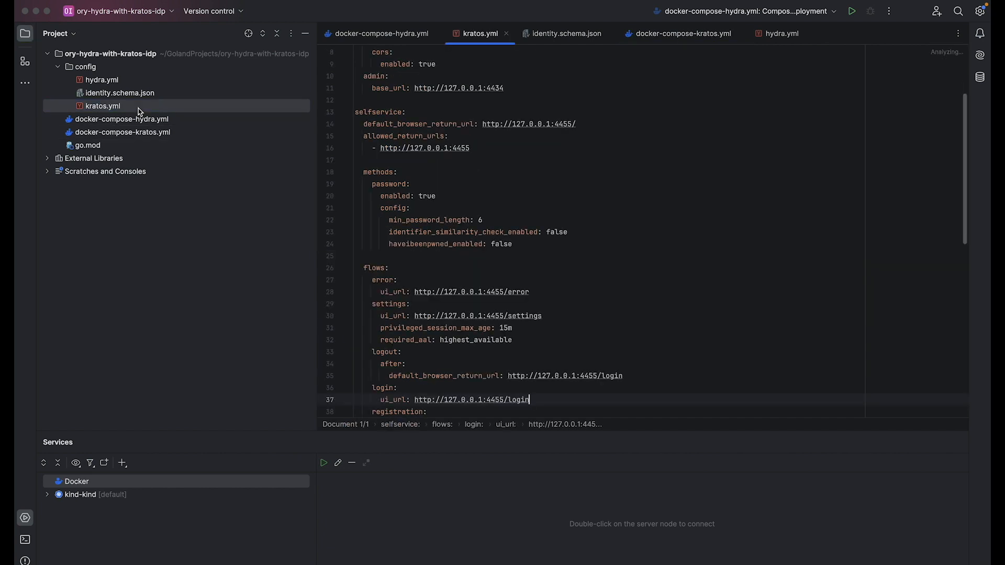
mouse_move(505, 184)
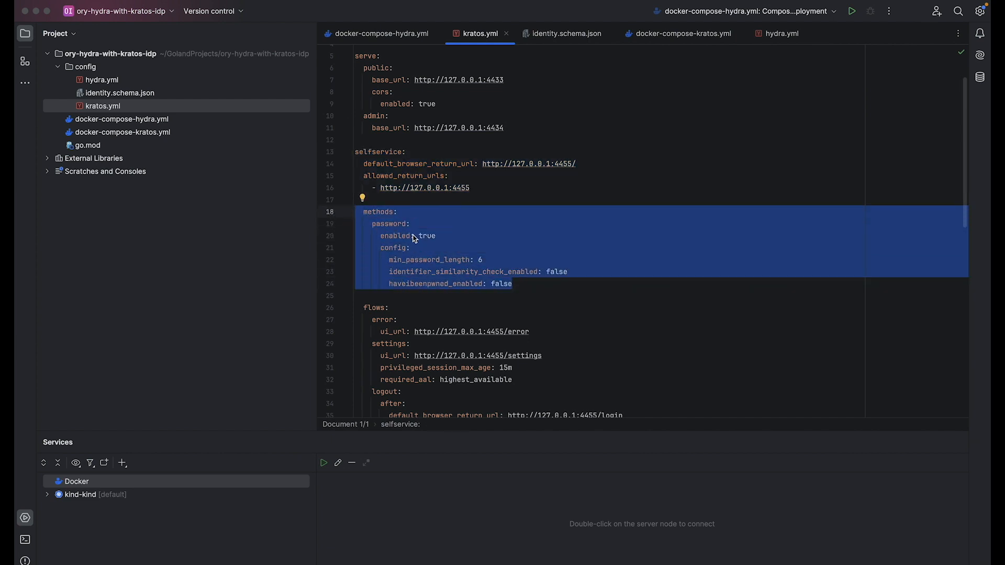
scroll("down", 3)
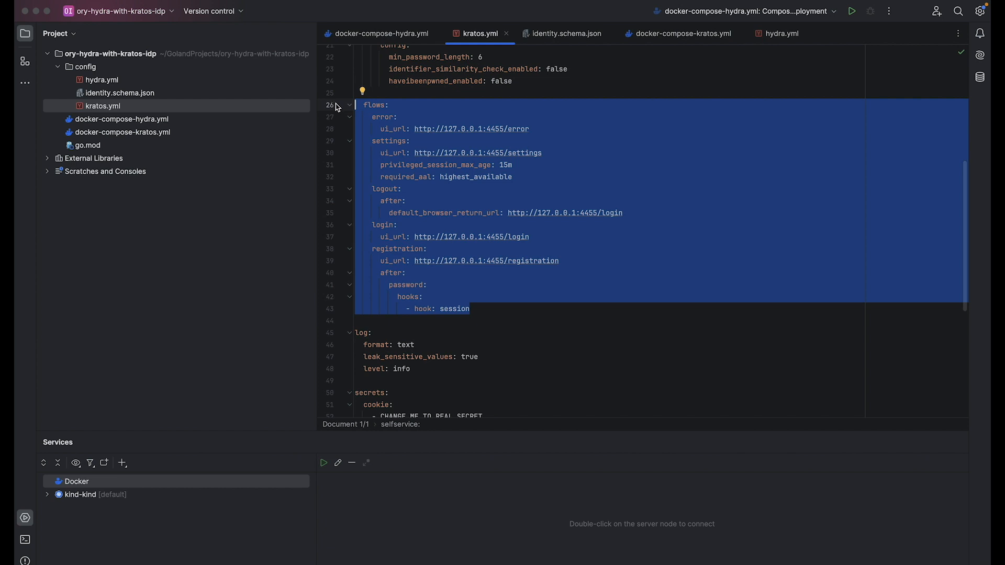
mouse_move(442, 213)
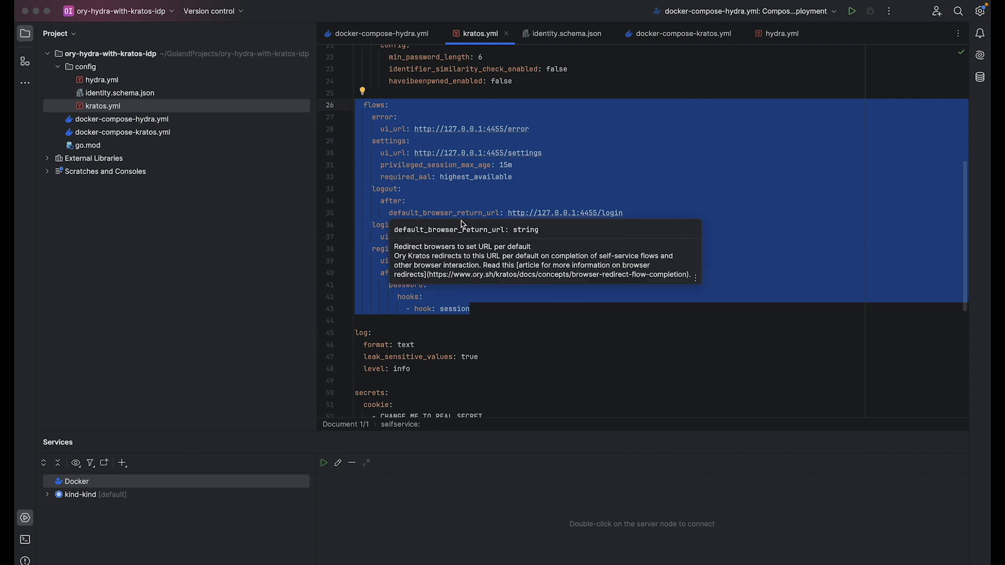
scroll("down", 3)
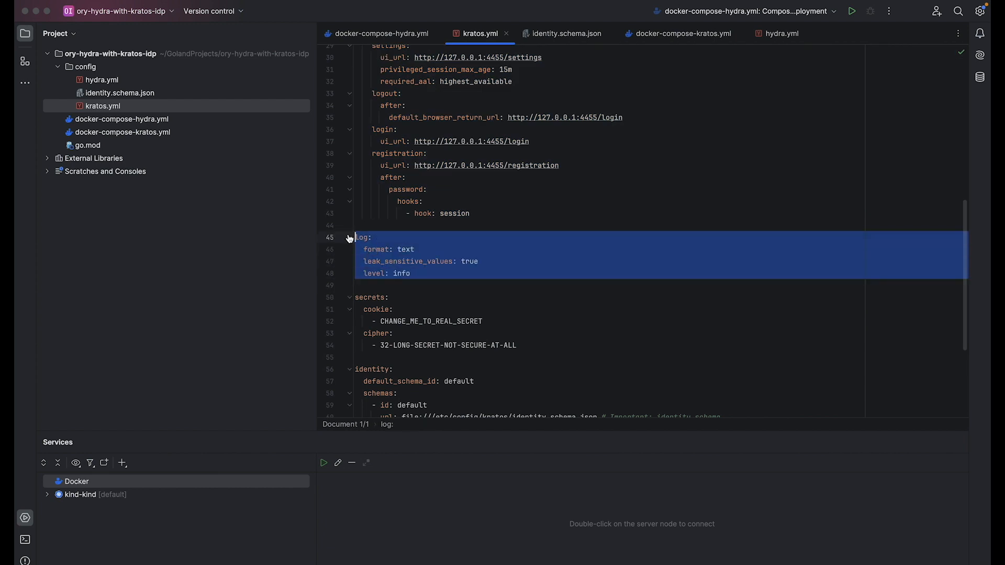
scroll("down", 3)
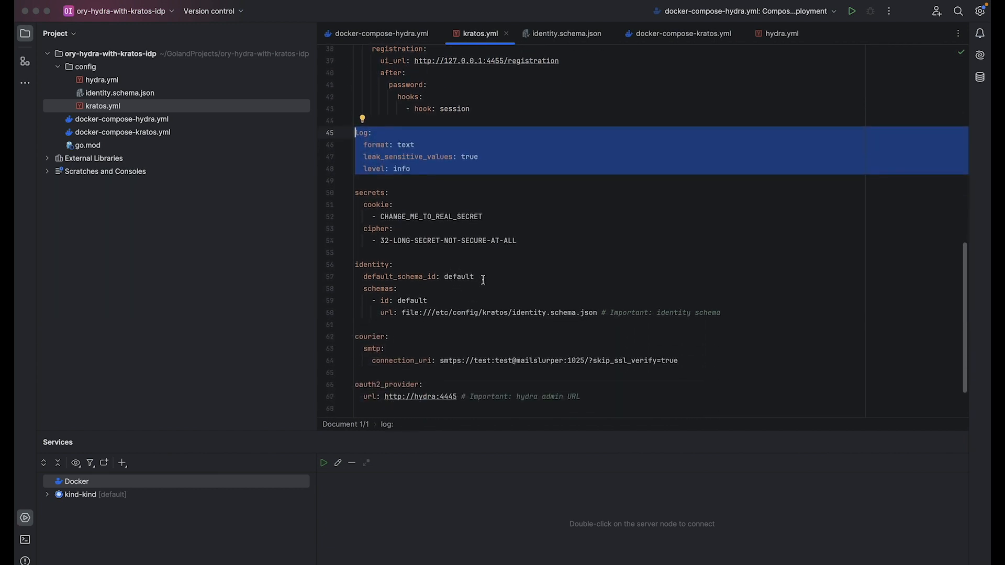
left_click(372, 193)
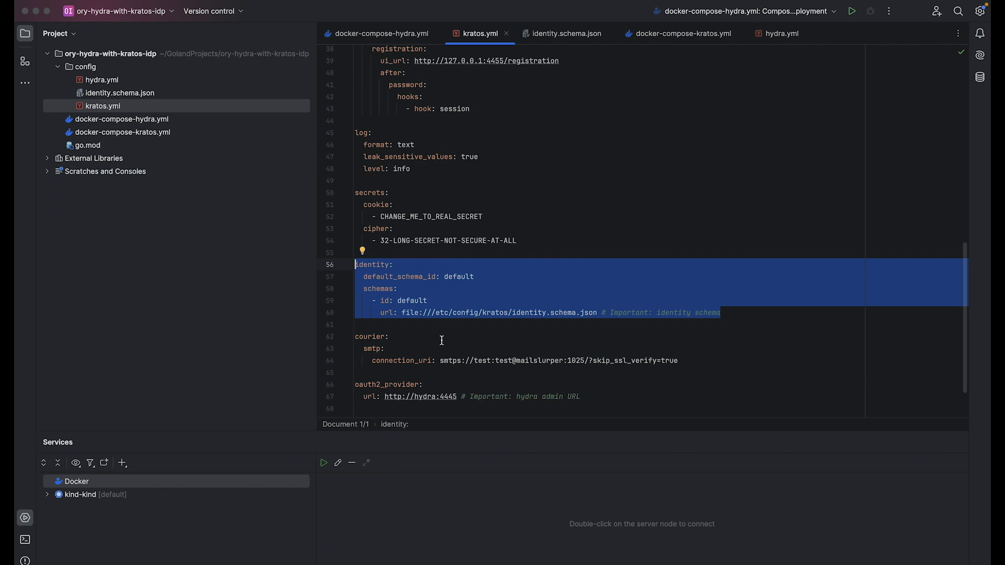
scroll("down", 3)
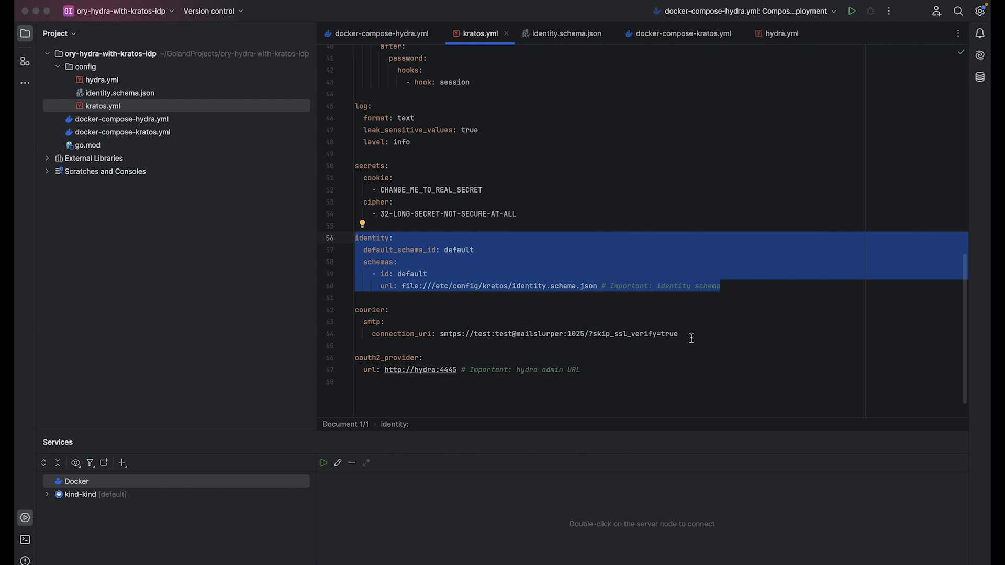
left_click(669, 335)
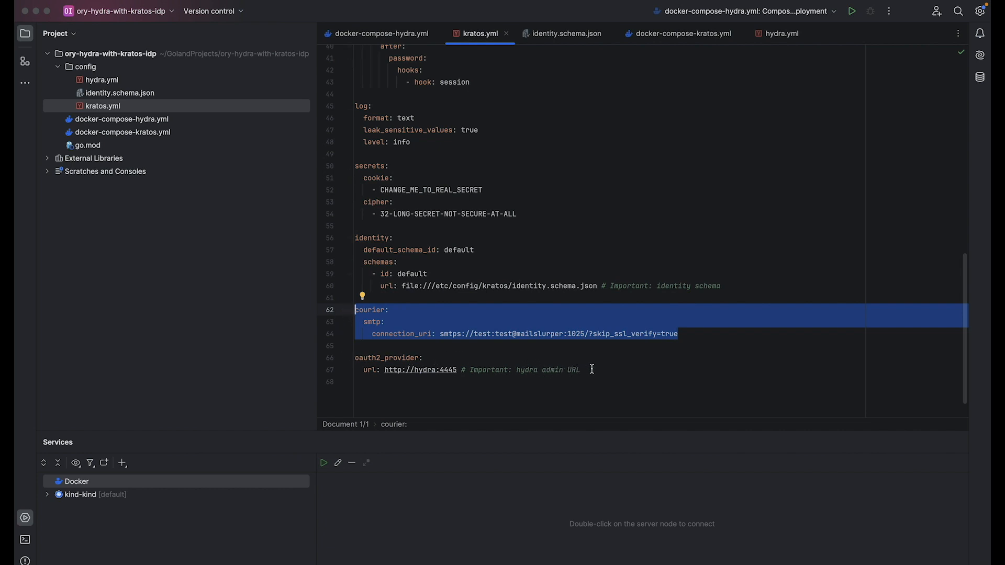
left_click(402, 358)
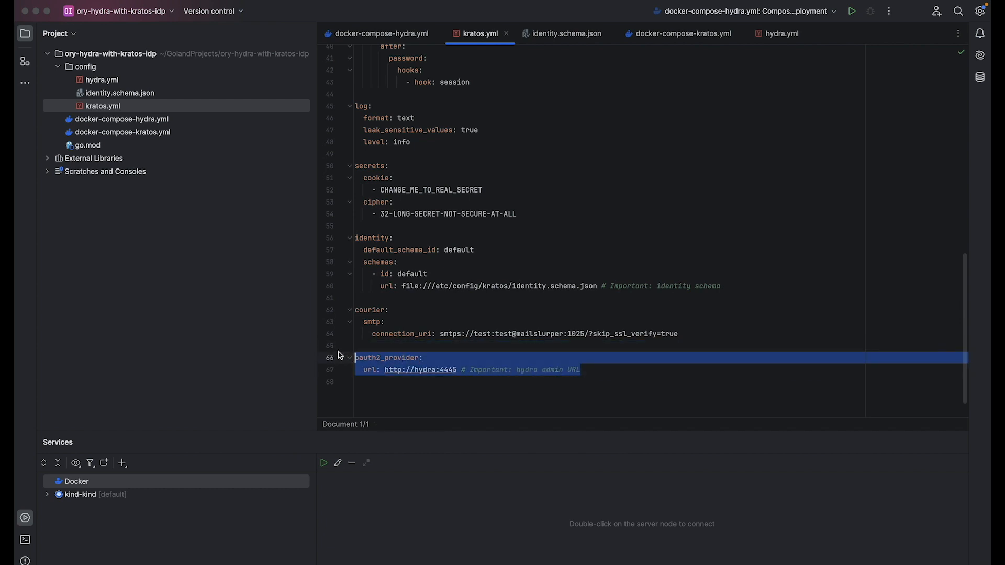
left_click(388, 358)
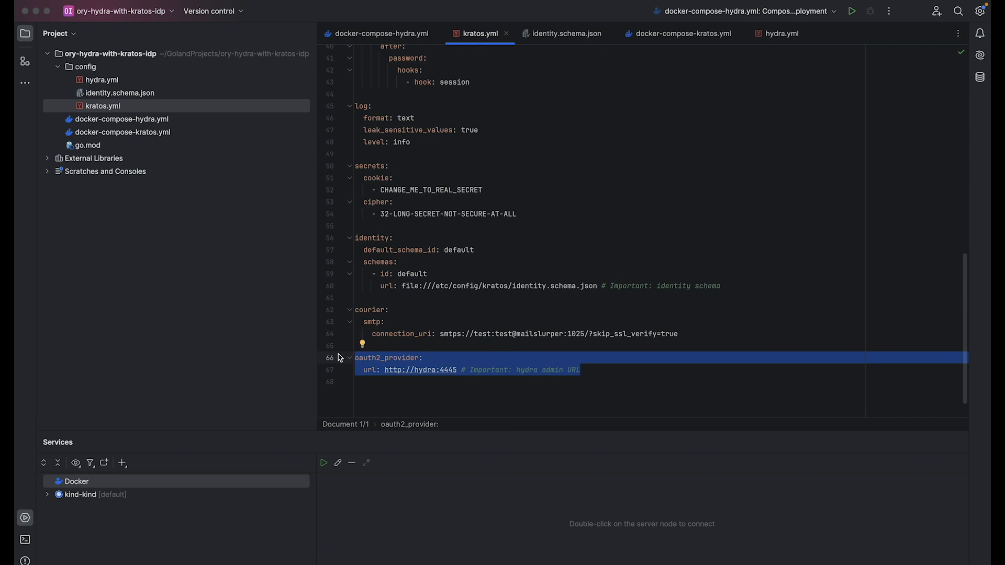
mouse_move(318, 348)
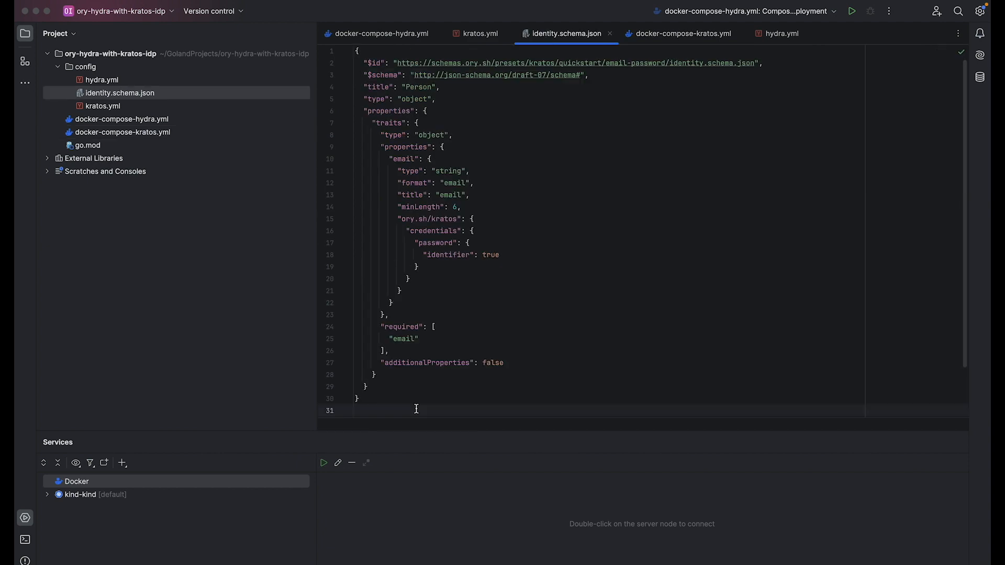
Switch from identity.schema.json with its email trait to the Hydra Docker Compose file
left_click(380, 33)
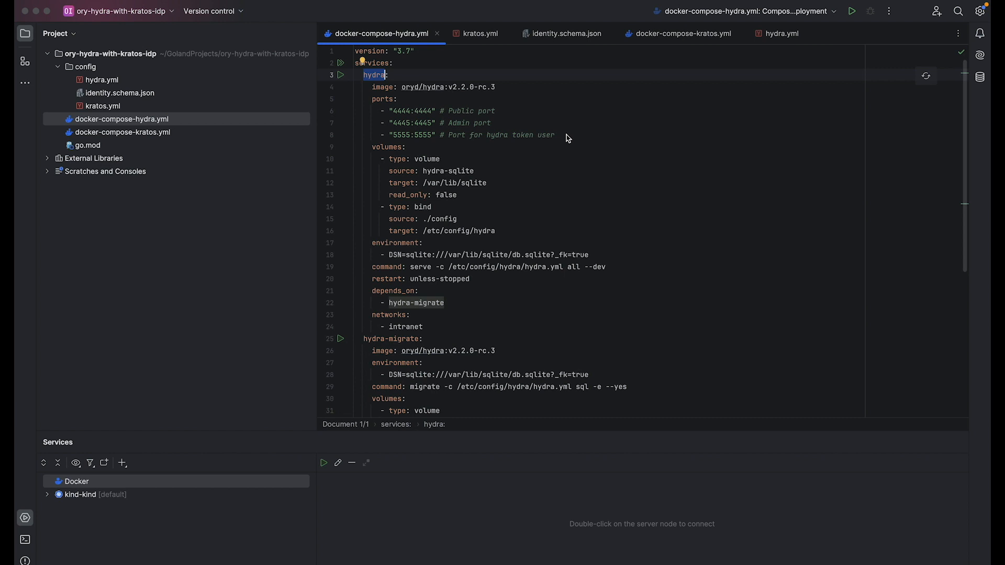
Review the hydra service's ports, environment and command in docker-compose-hydra.yml down to the end
left_click_drag(398, 111, 568, 135)
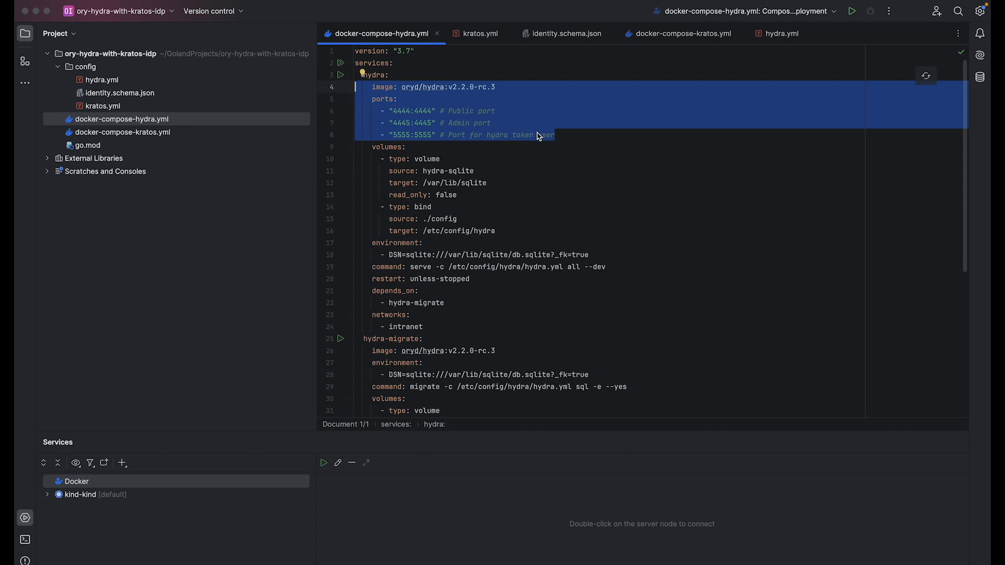
left_click(555, 136)
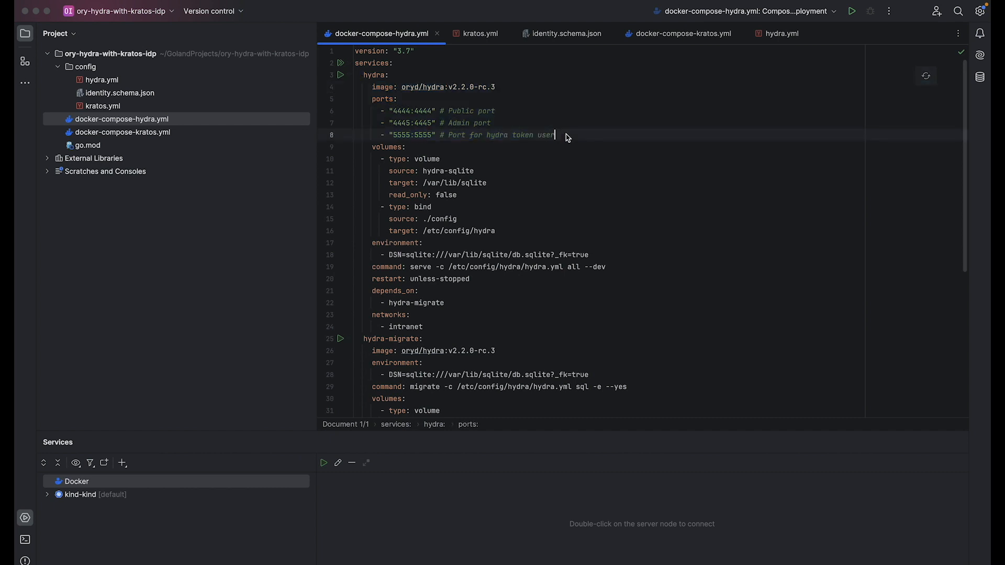
mouse_move(496, 201)
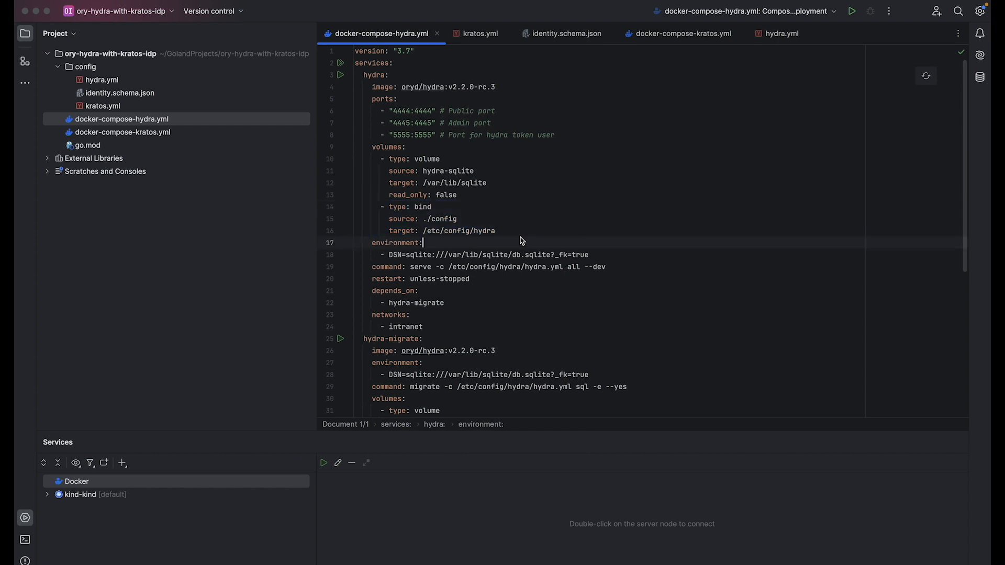
mouse_move(627, 263)
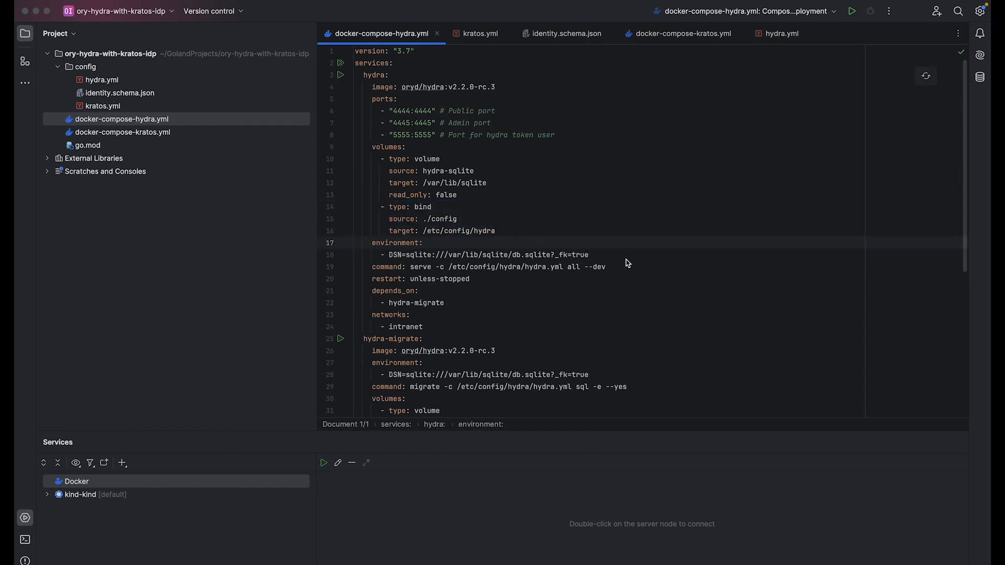
left_click(480, 254)
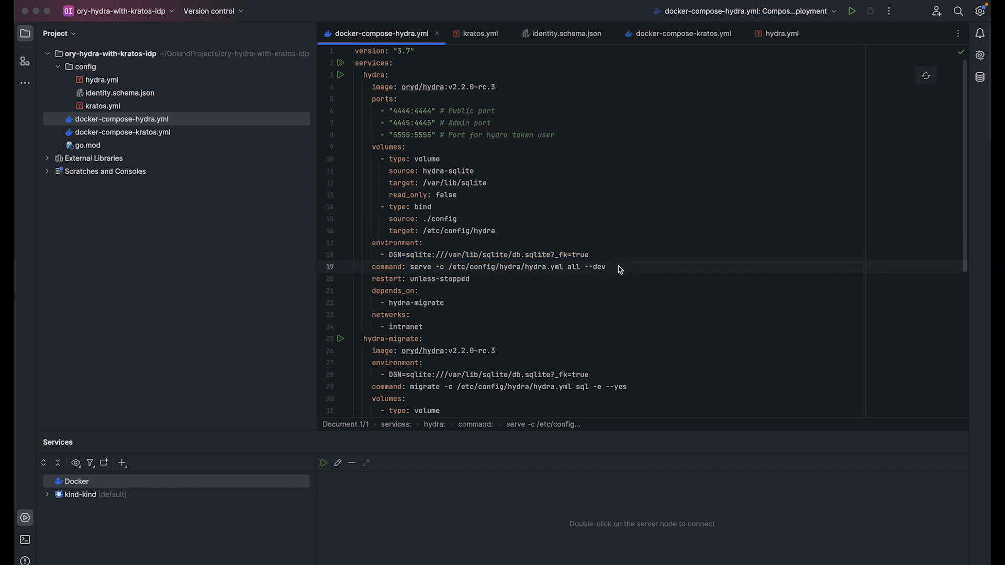
left_click(607, 267)
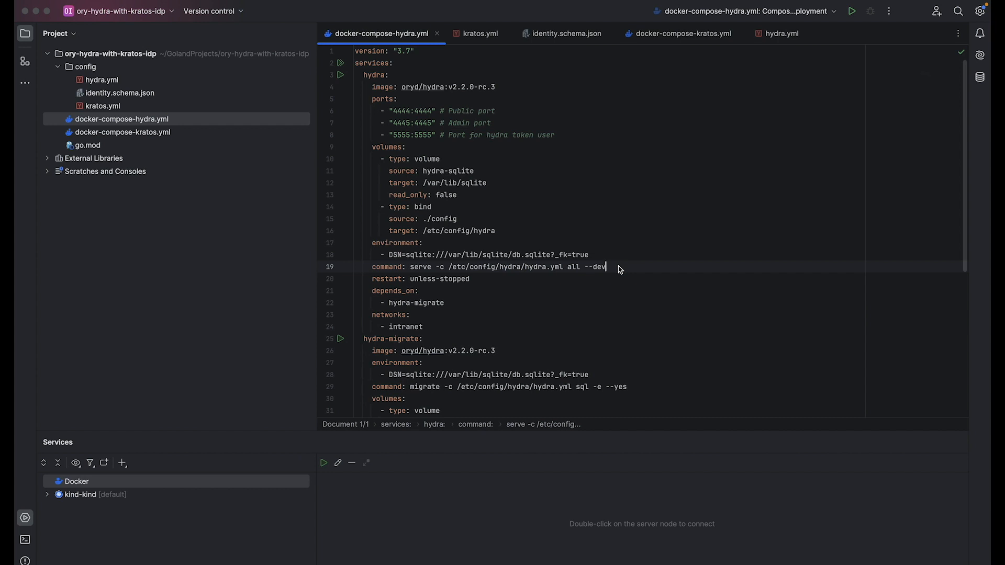
scroll("down", 3)
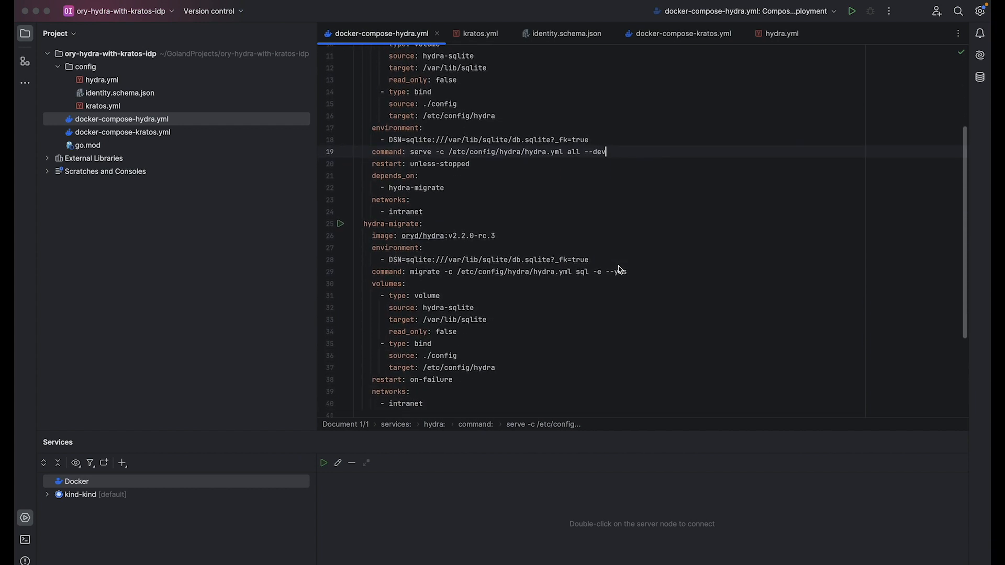
scroll("down", 3)
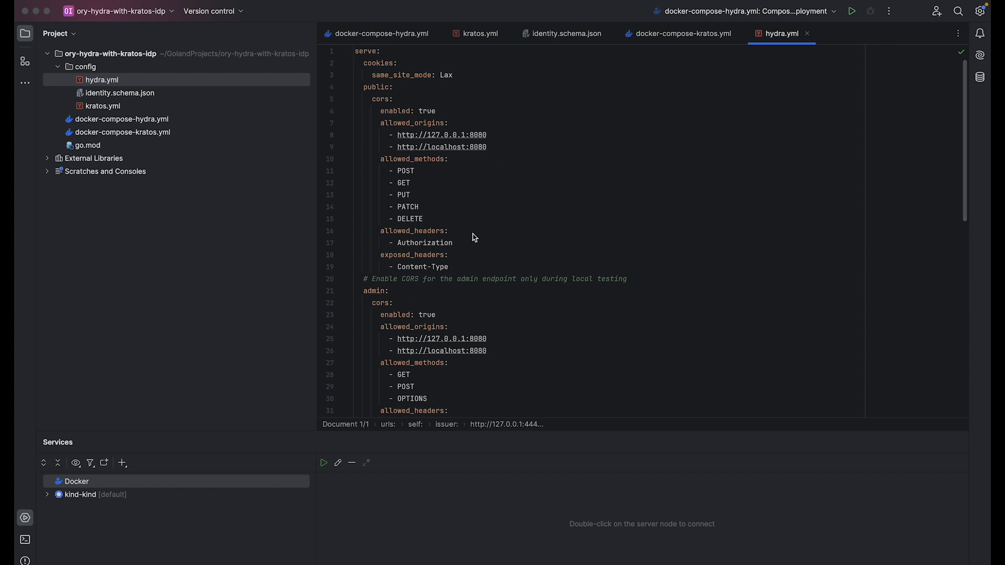
mouse_move(483, 103)
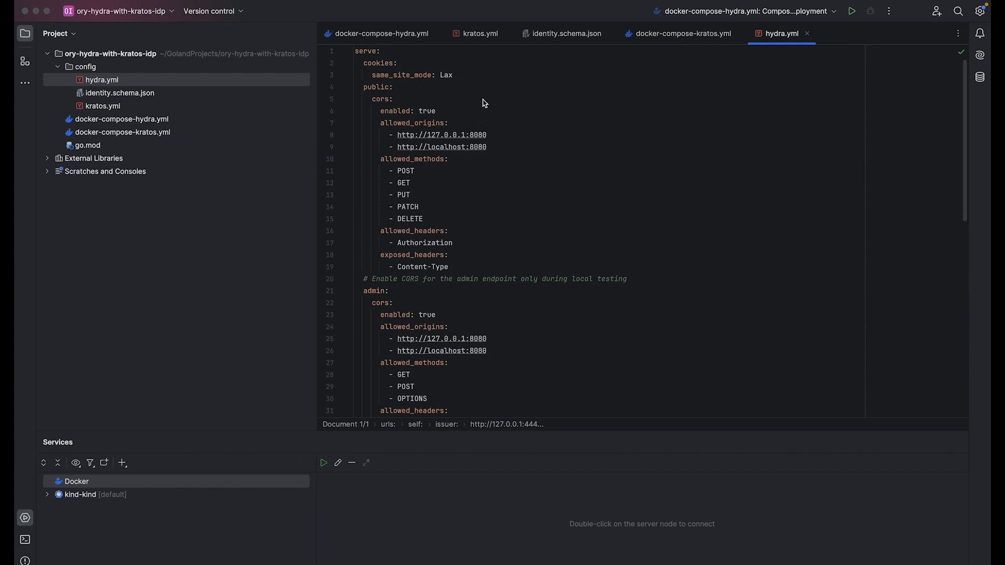
mouse_move(472, 80)
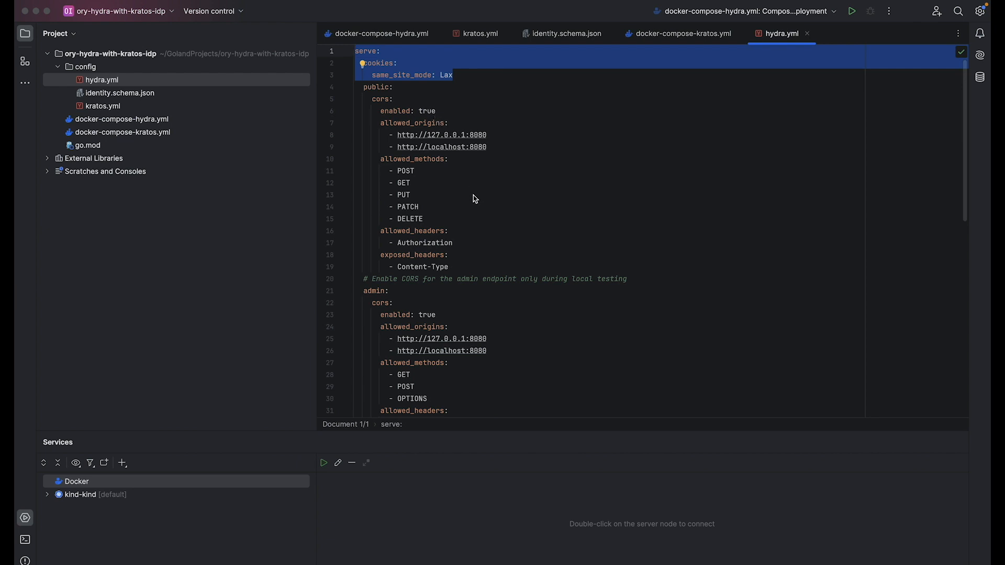
scroll("down", 3)
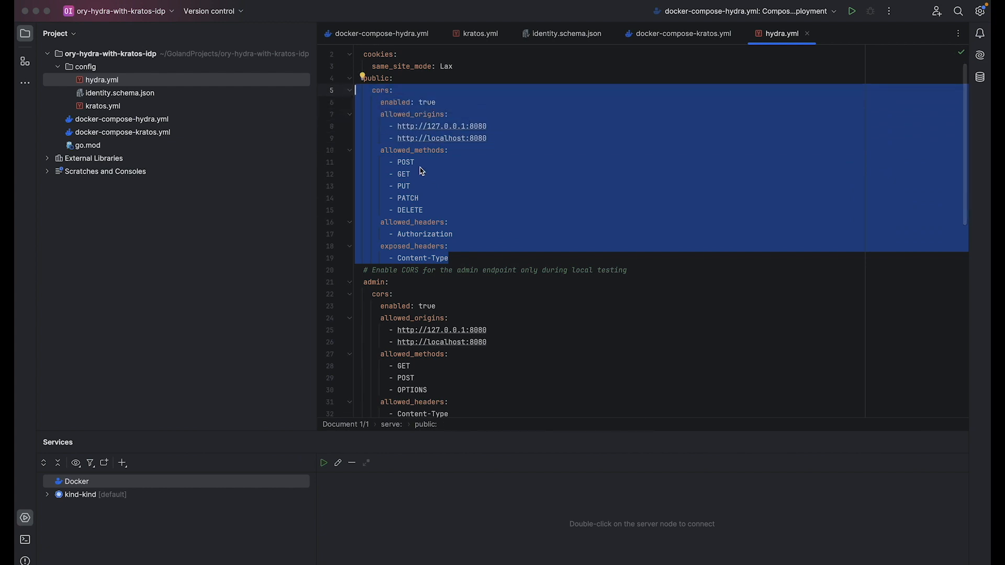
scroll("down", 3)
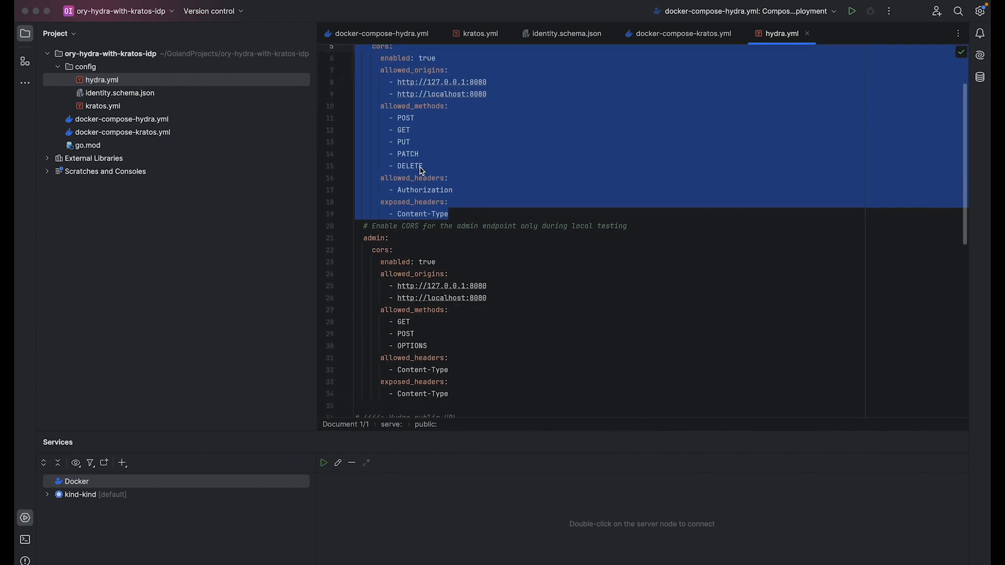
scroll("down", 3)
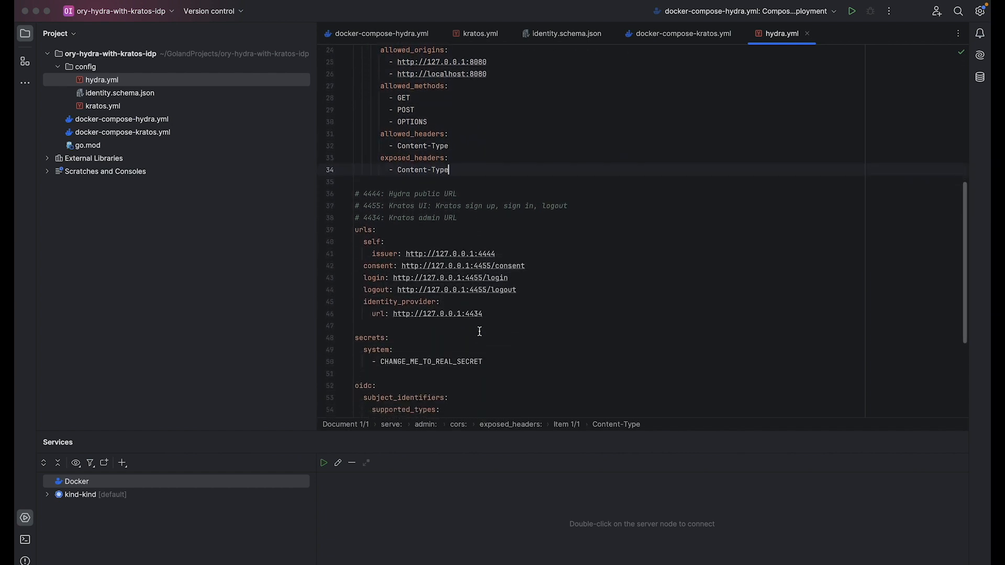
scroll("down", 3)
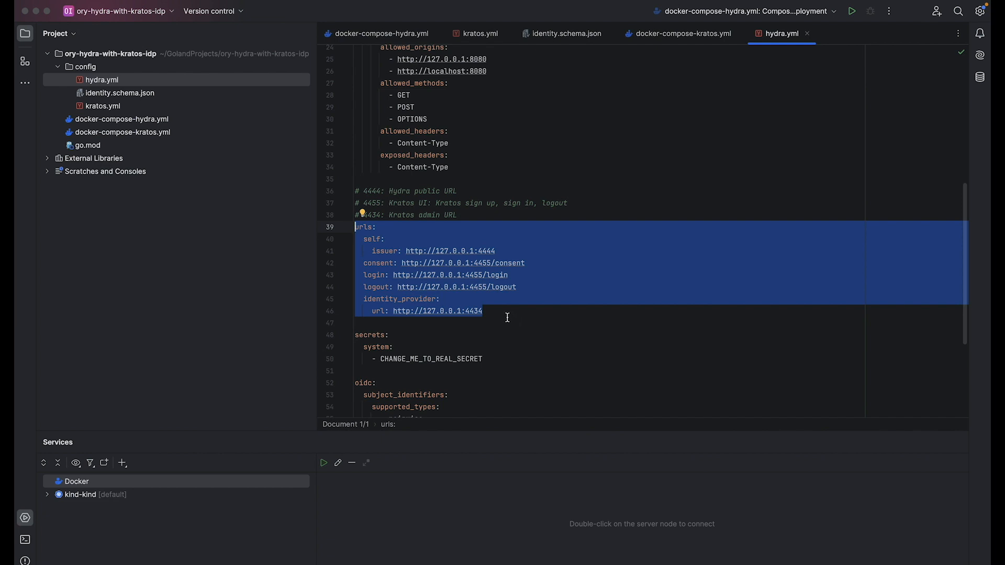
mouse_move(504, 316)
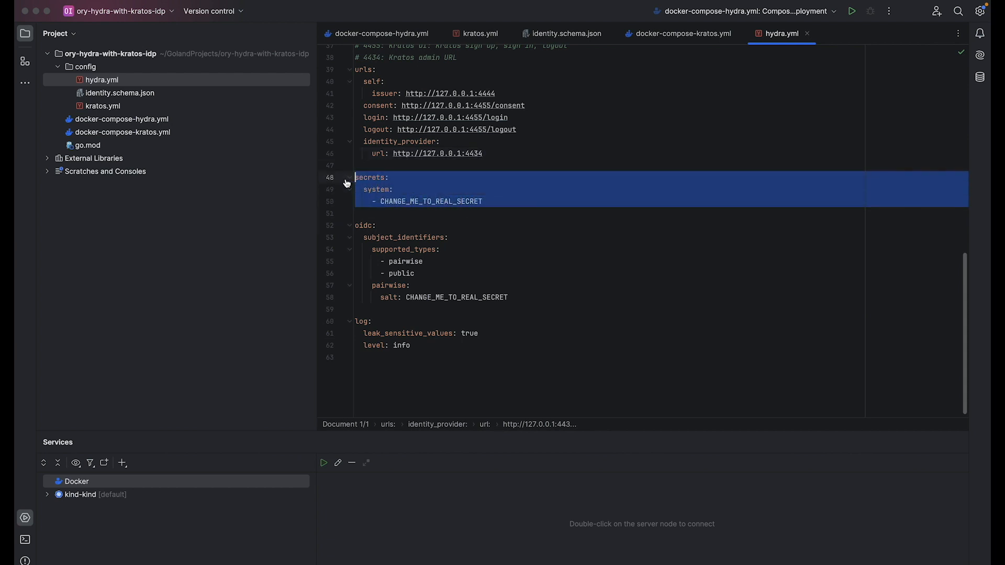
left_click(371, 178)
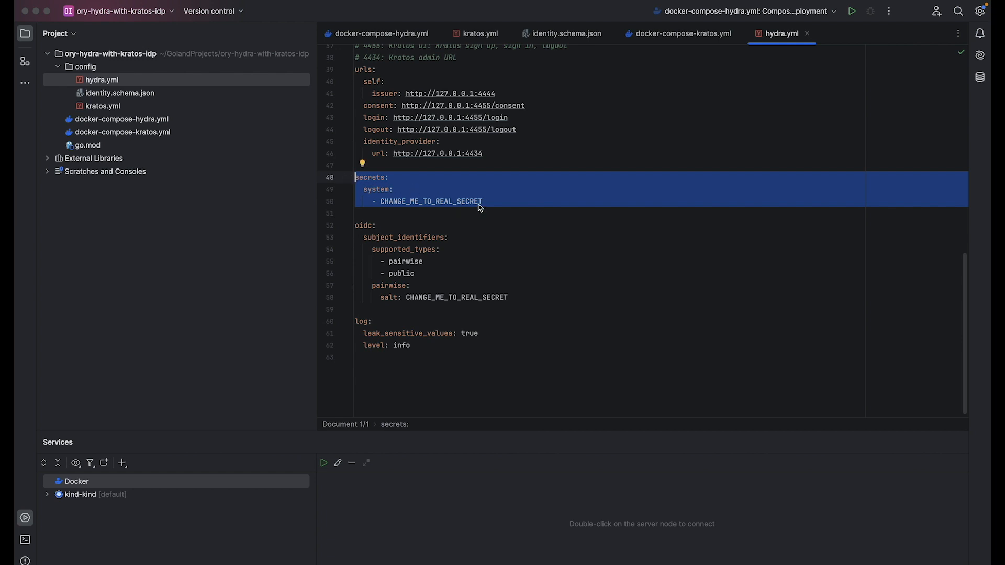
mouse_move(494, 208)
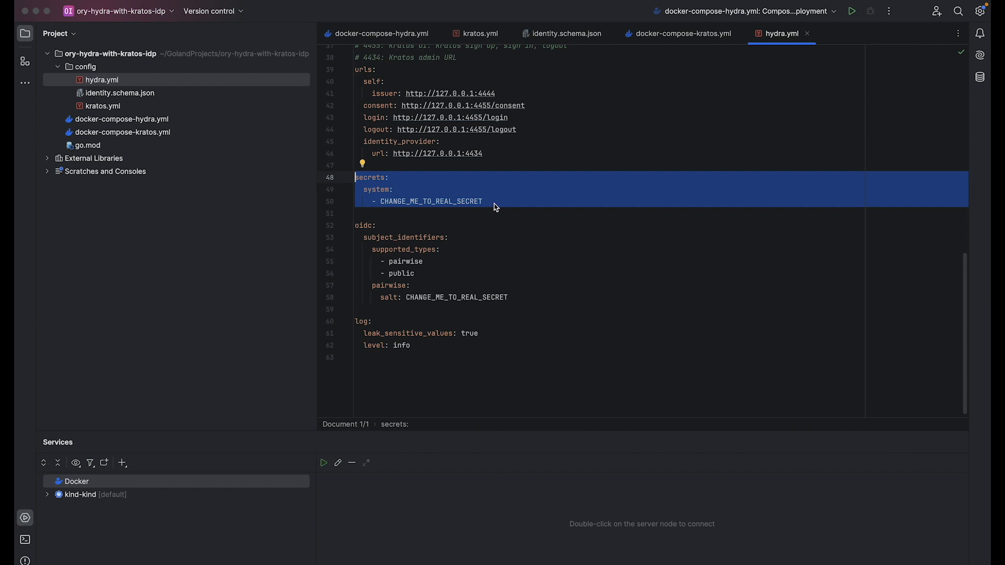
left_click(483, 201)
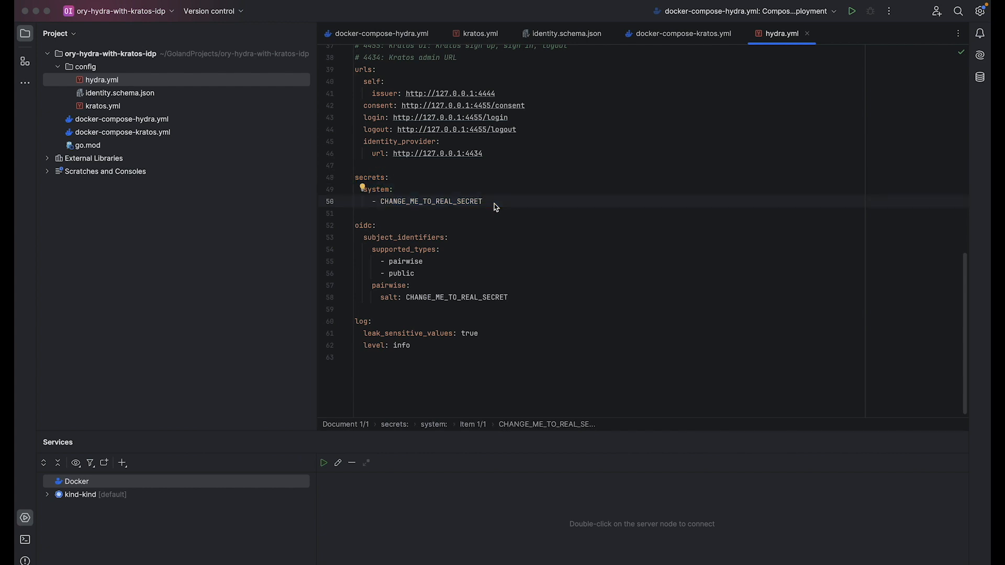
left_click(484, 201)
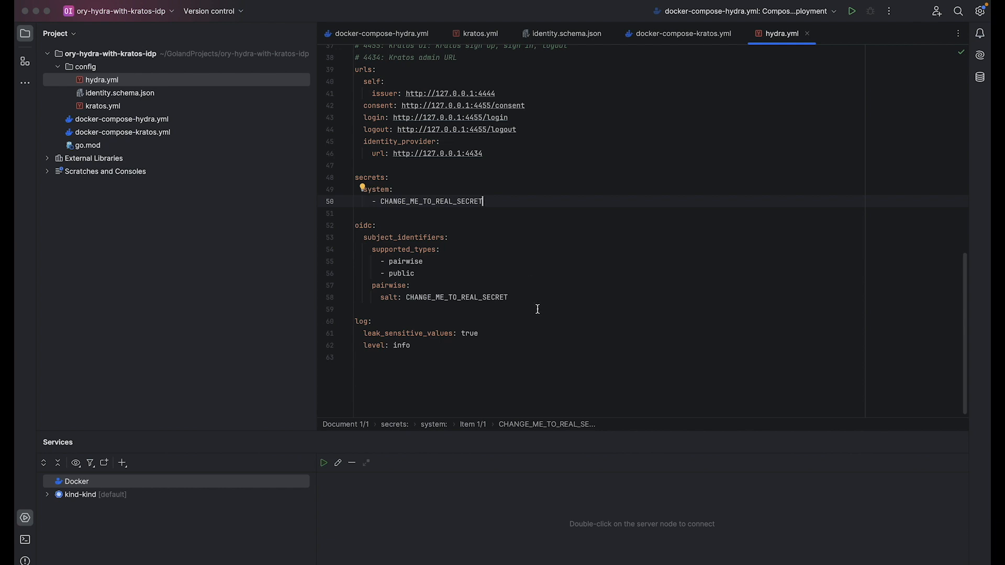
mouse_move(533, 301)
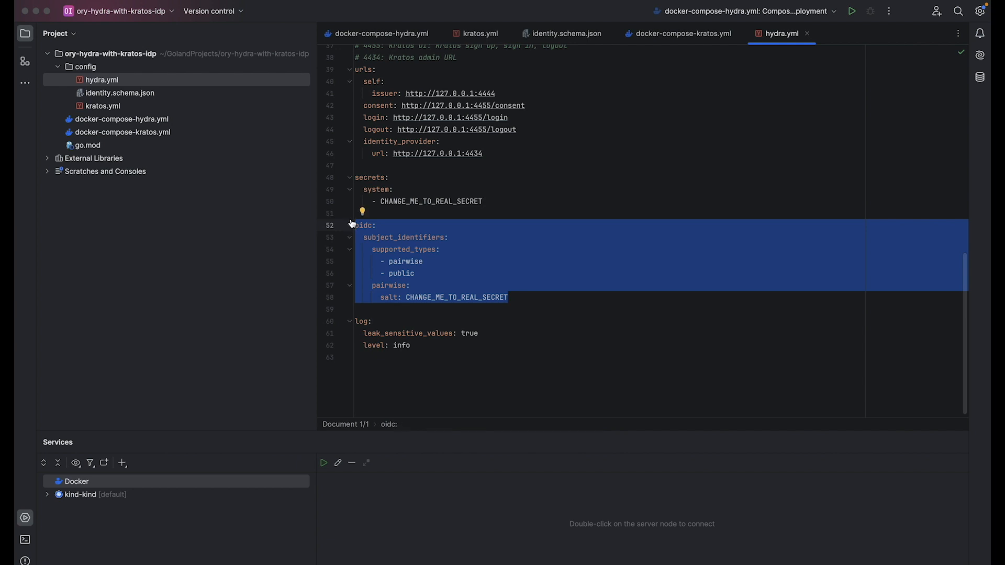
mouse_move(381, 270)
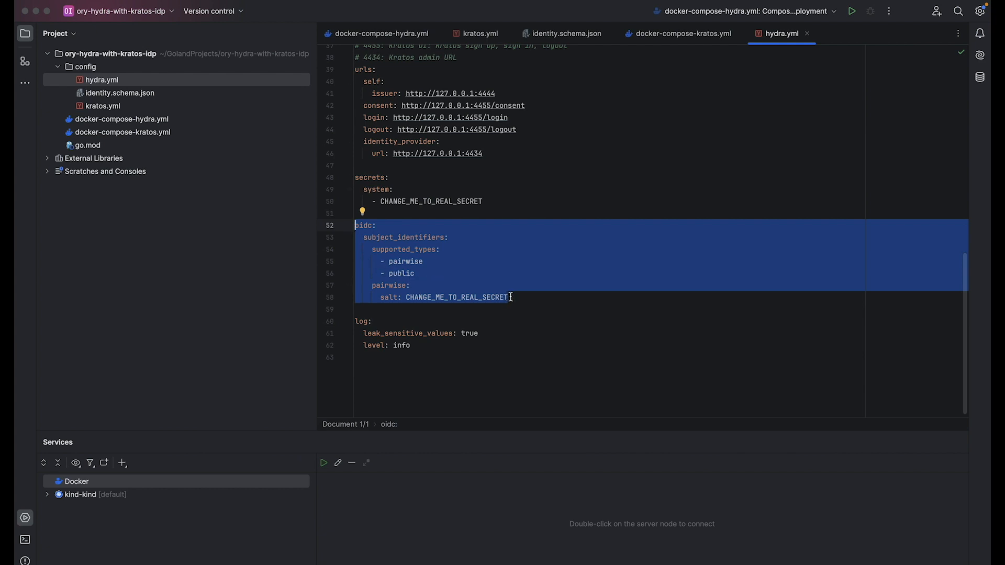
left_click(510, 296)
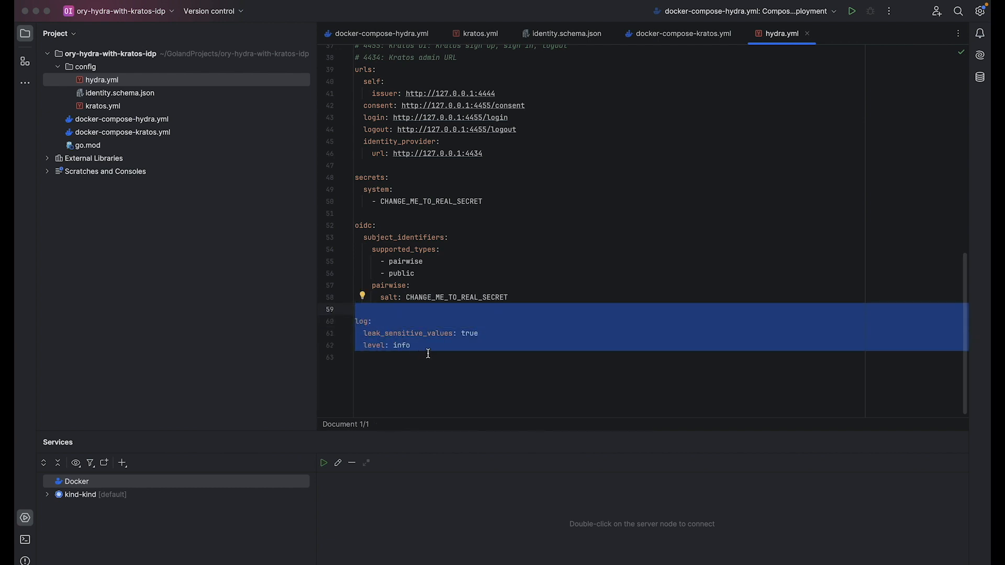
left_click(412, 344)
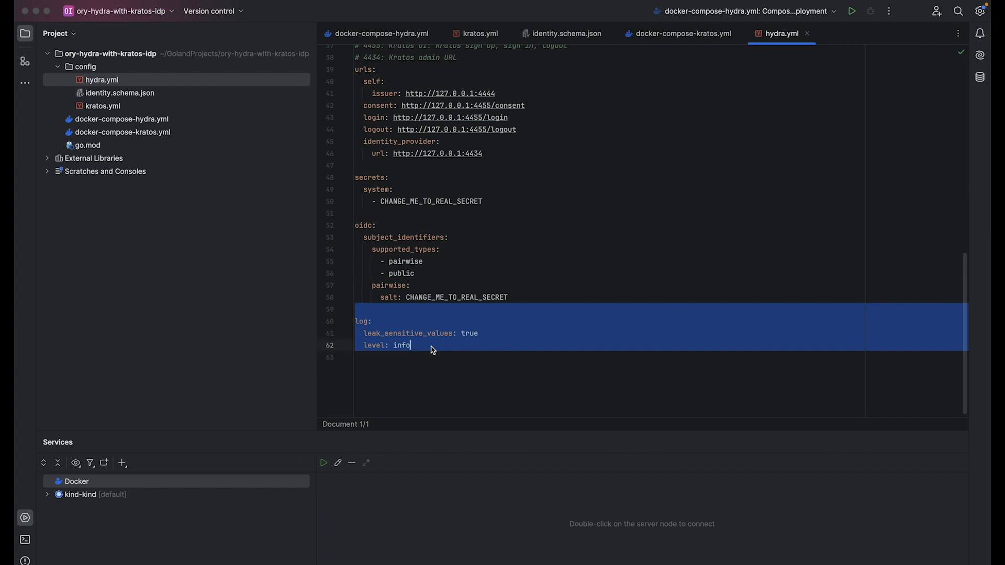
left_click(411, 358)
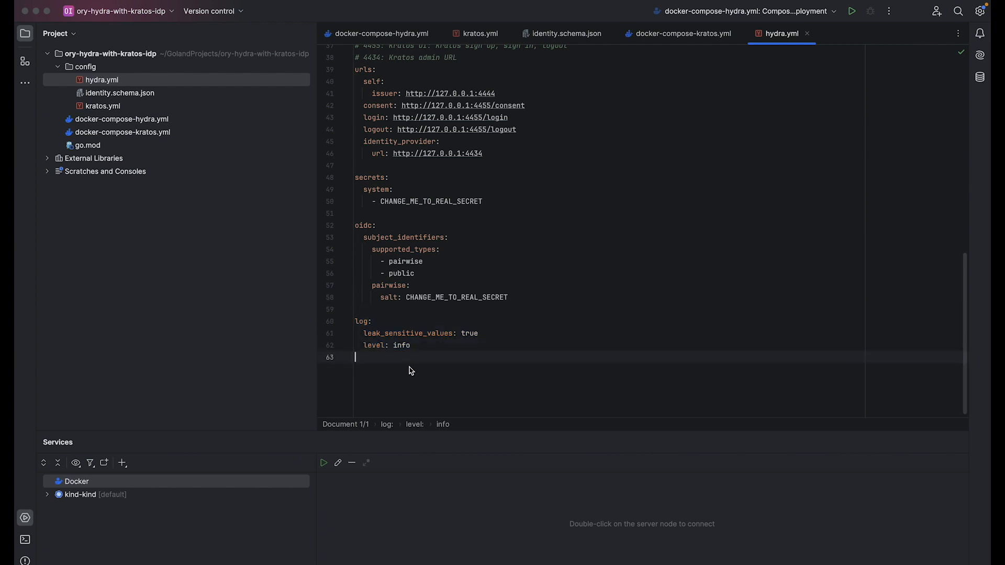
left_click(379, 33)
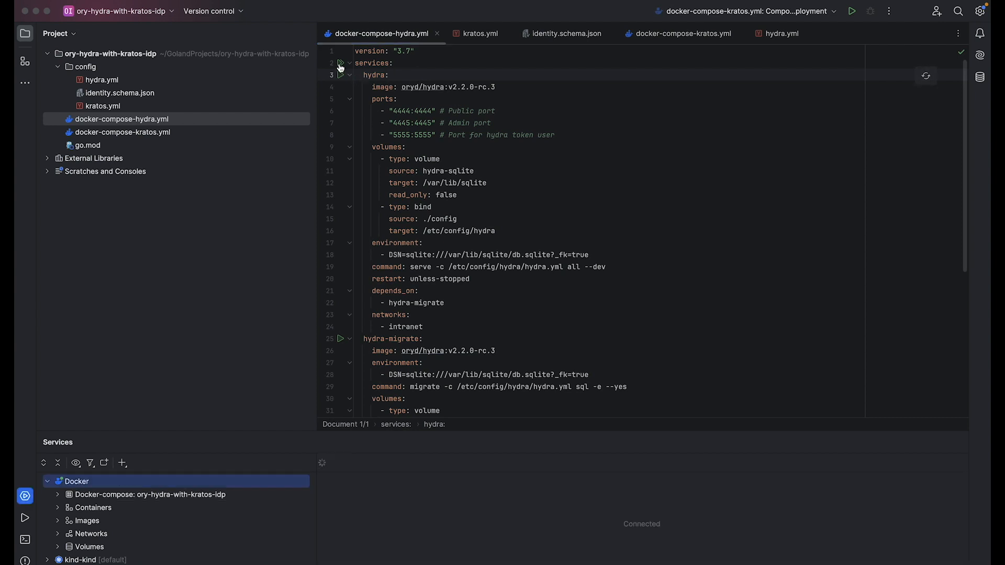
Start all services in docker-compose-hydra.yml, then open docker-compose-kratos.yml to run its stack
left_click(342, 75)
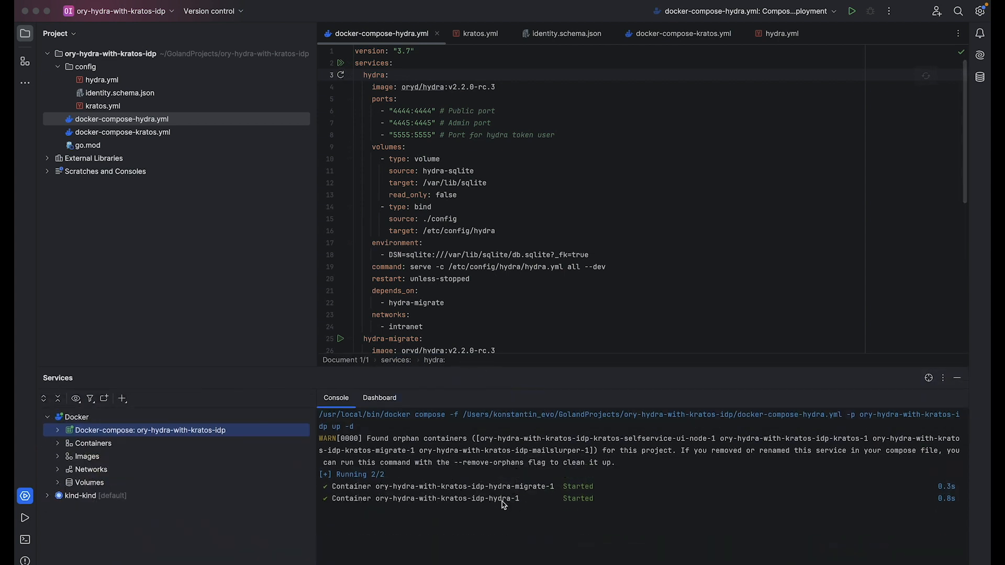
left_click(121, 132)
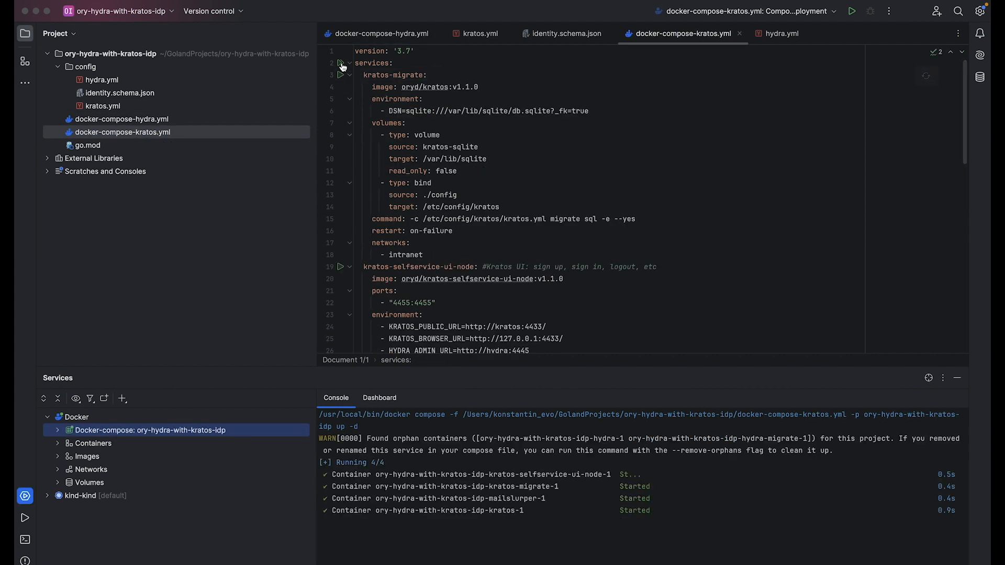
mouse_move(426, 204)
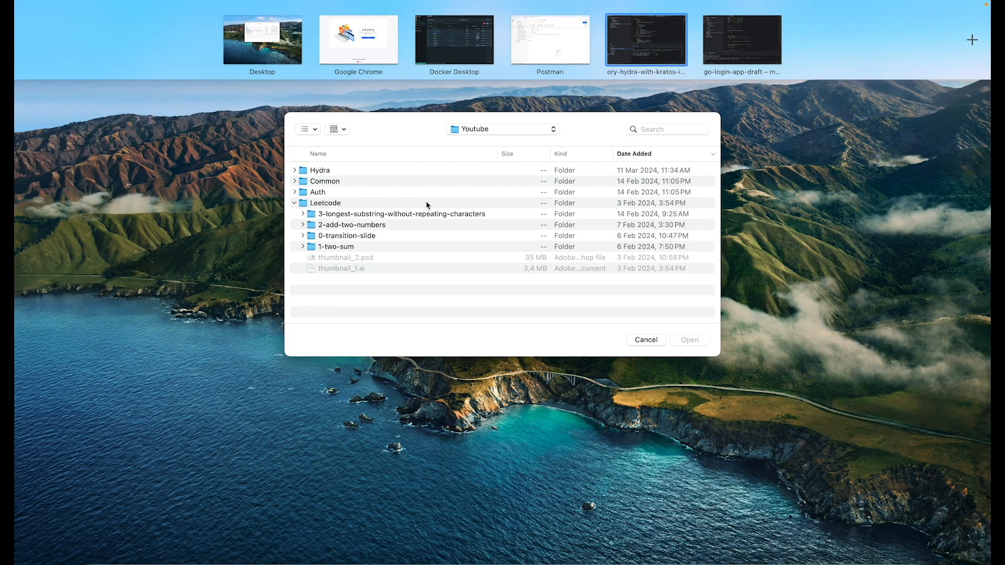
mouse_move(332, 545)
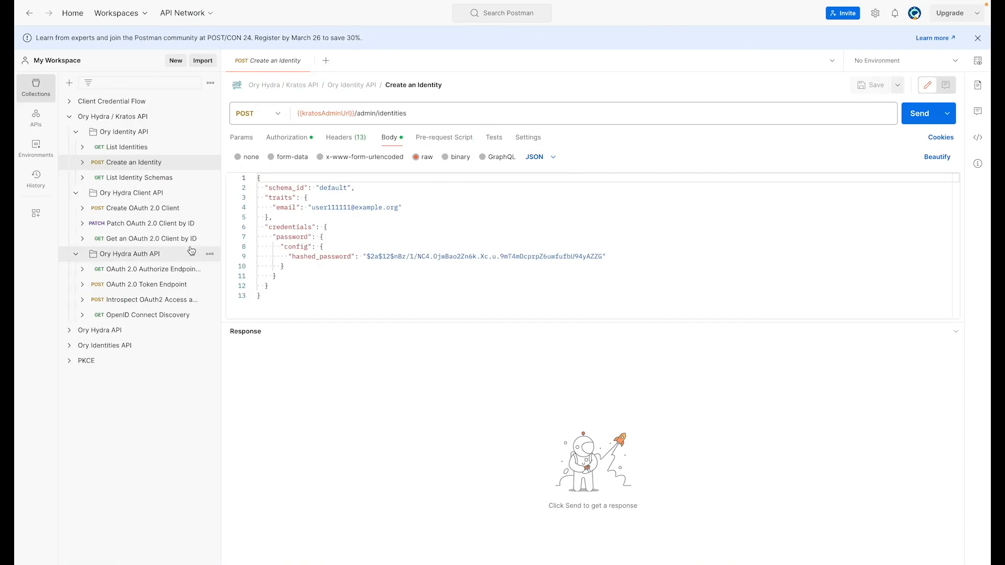
Send the Create OAuth 2.0 Client request and copy the returned client_id from the response body
left_click(75, 132)
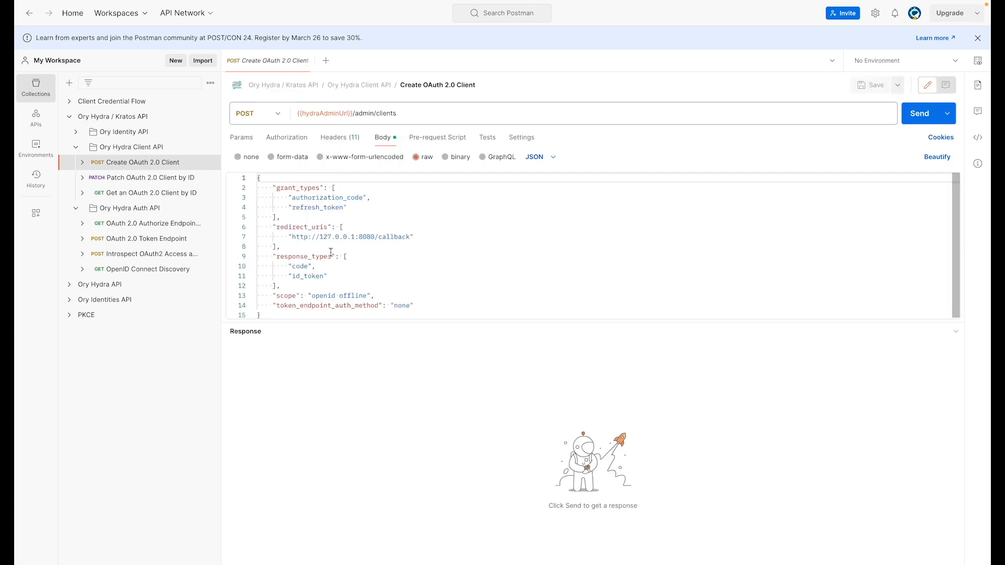
mouse_move(338, 198)
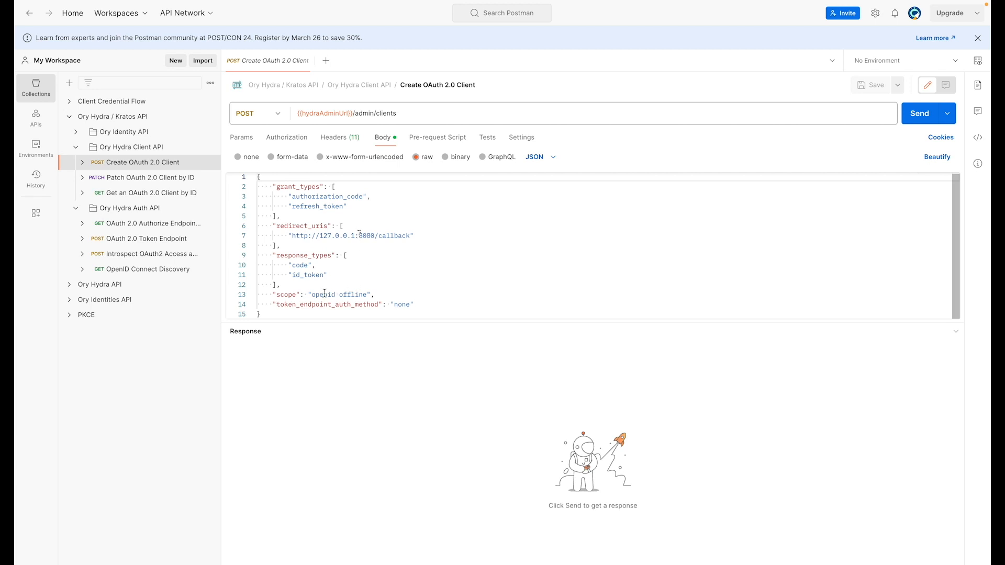
mouse_move(404, 296)
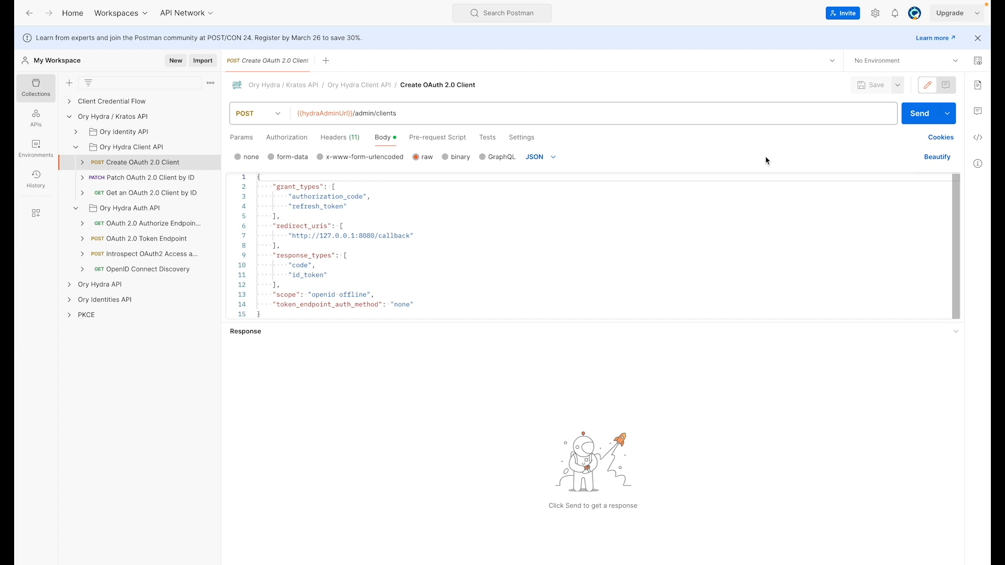
left_click(919, 113)
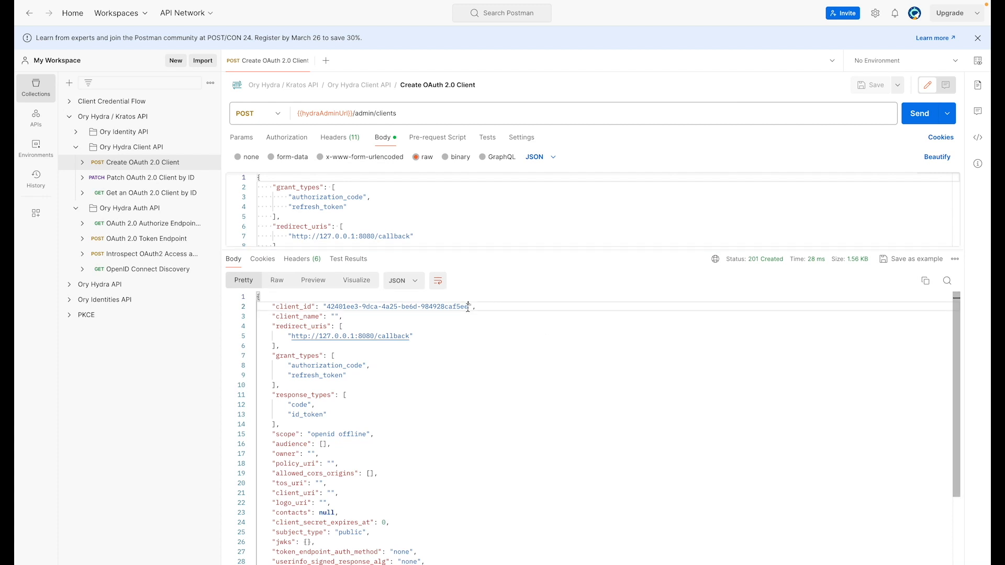
double_click(396, 306)
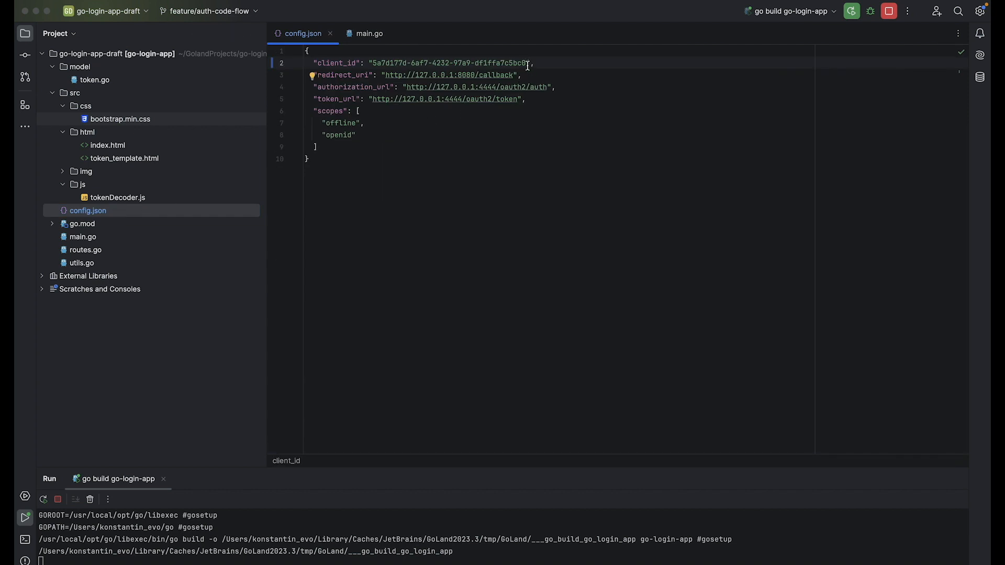
Replace the client_id in config.json with 42401ee3-9dca-4a25-be6d-984928caf5ee and open main.go's config-loading code
double_click(450, 63)
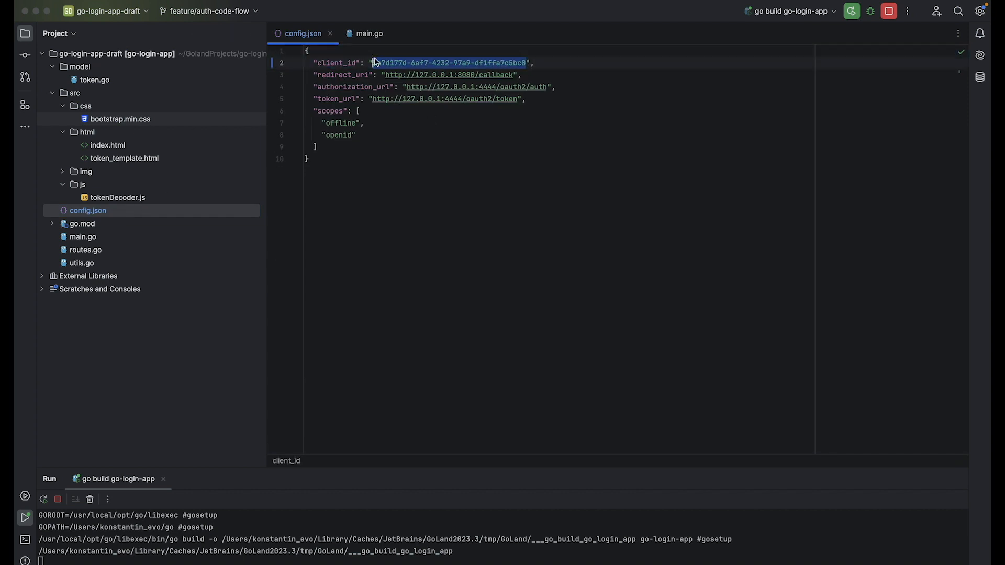
type("42401ee3-9dca-4a25-be6d-984928caf5ee\",")
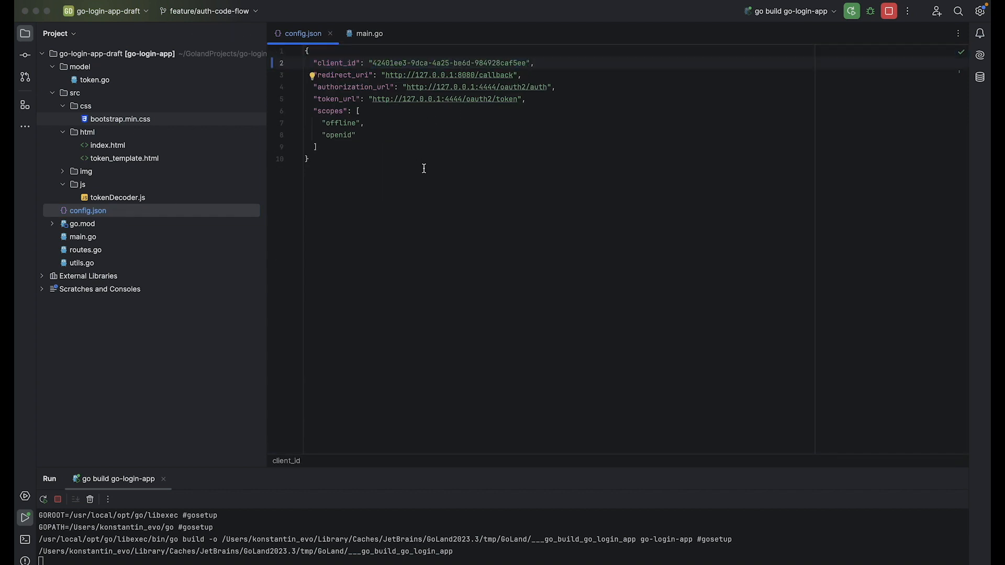
mouse_move(449, 199)
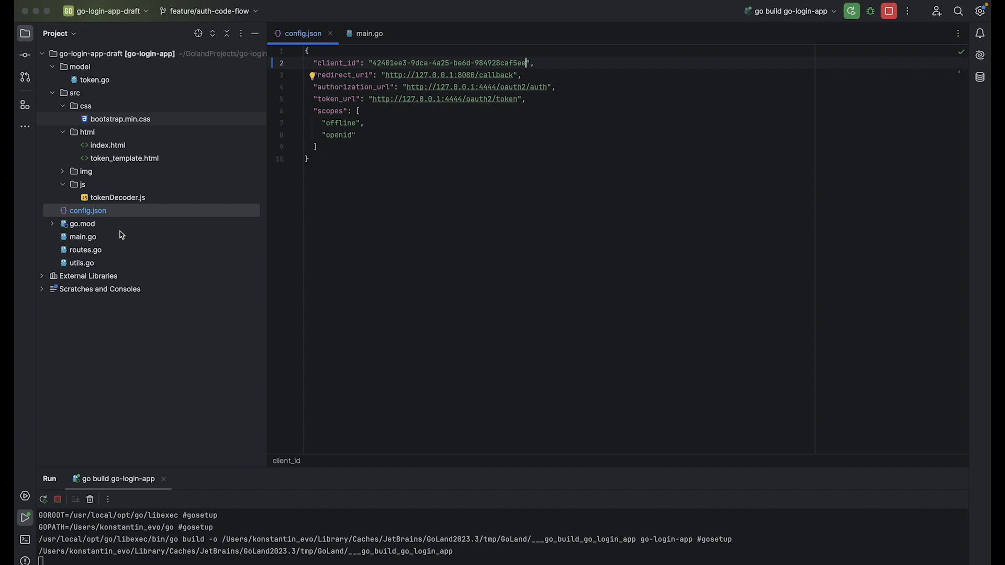
left_click(368, 34)
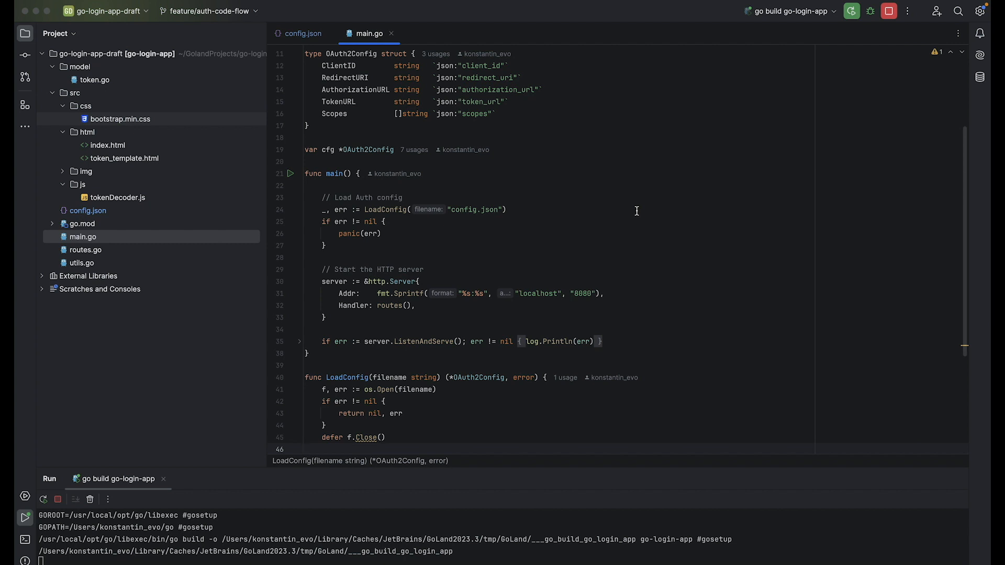
mouse_move(551, 427)
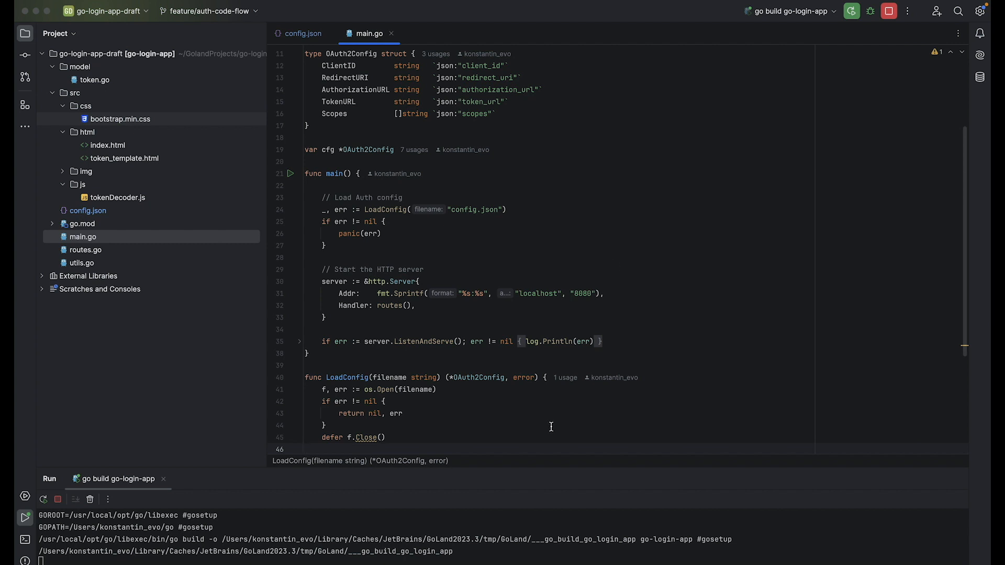
left_click(304, 449)
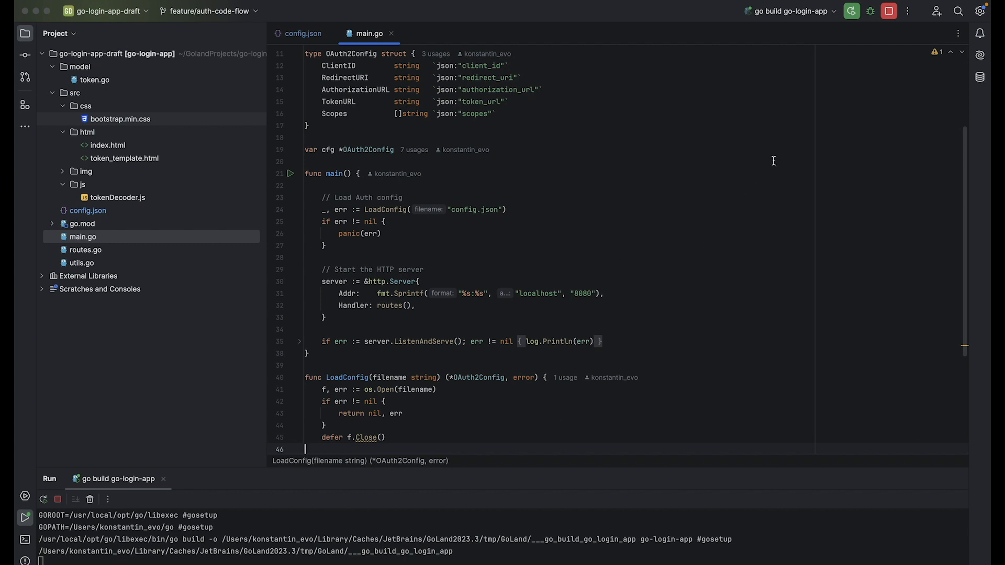
mouse_move(709, 254)
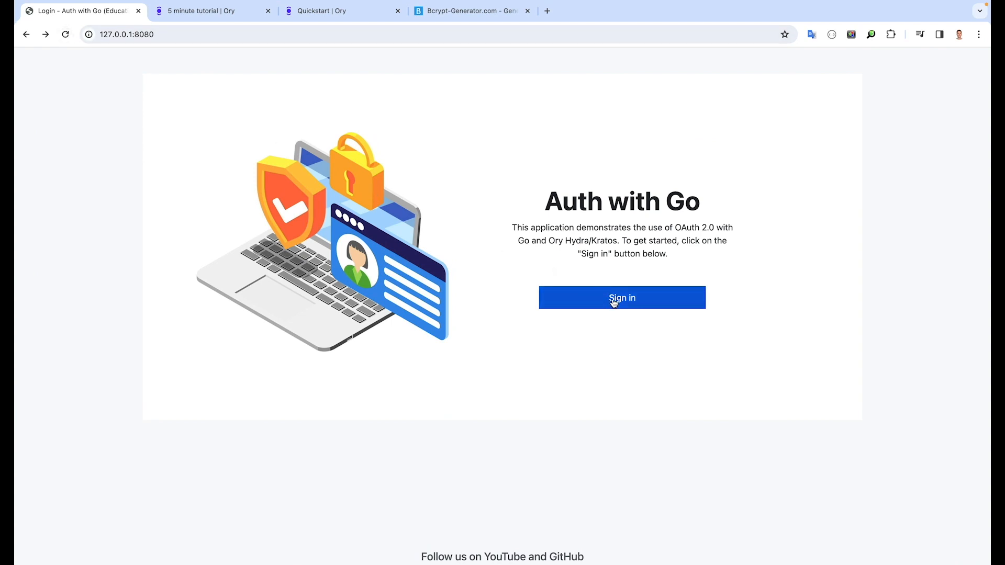
Start the Go app's sign-in flow, switch to Sign up, enter email and password and submit the registration
left_click(621, 298)
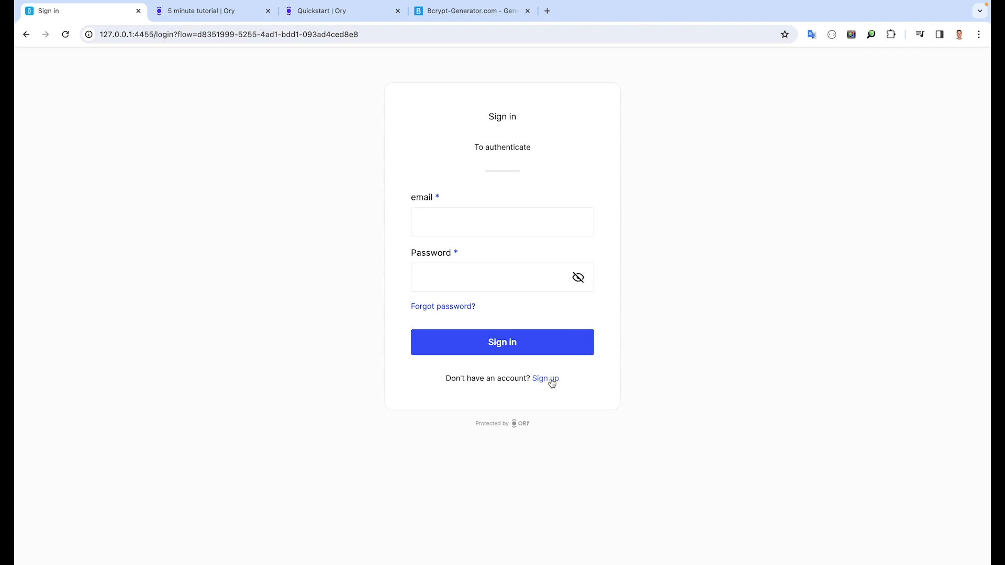
left_click(544, 378)
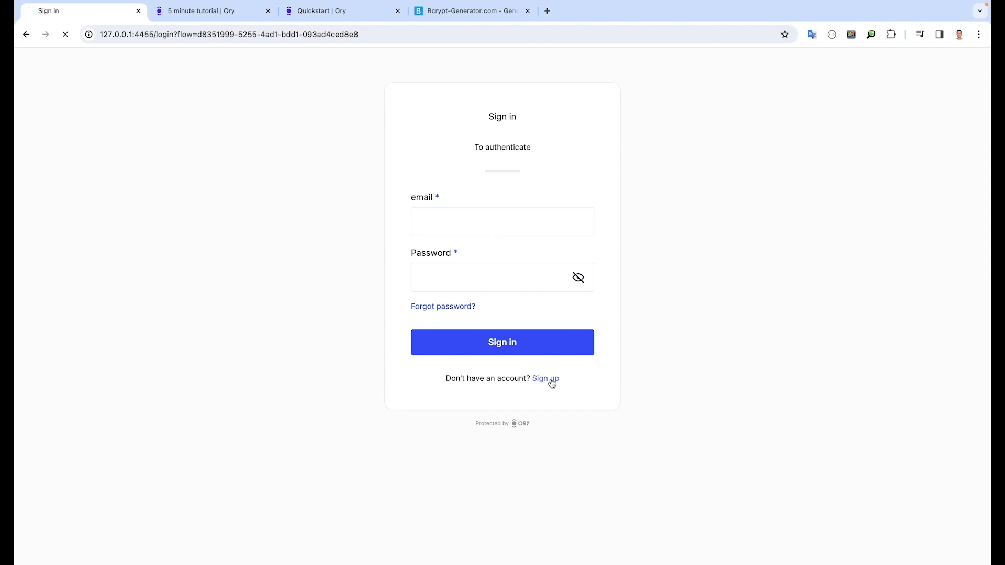
left_click(544, 378)
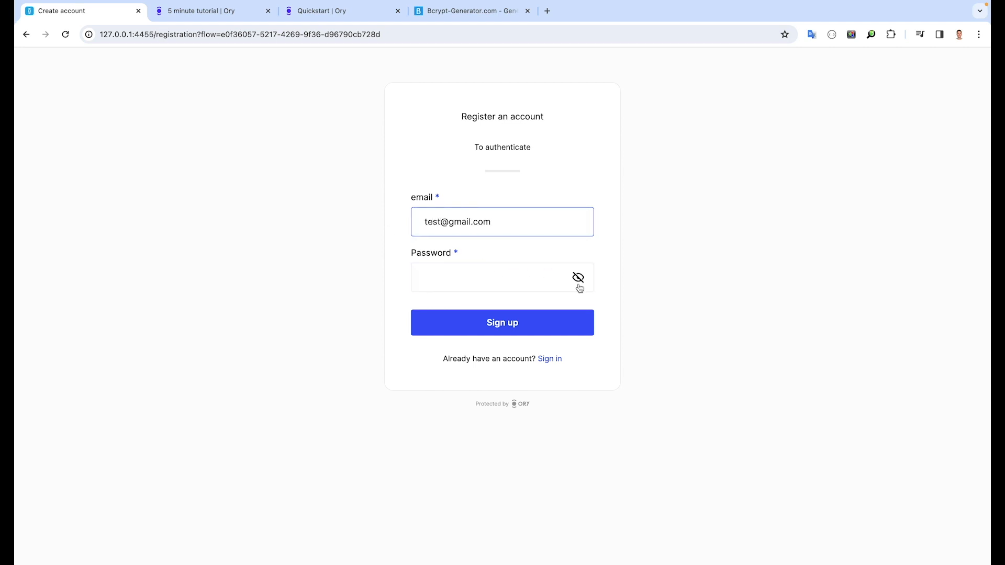
left_click(578, 276)
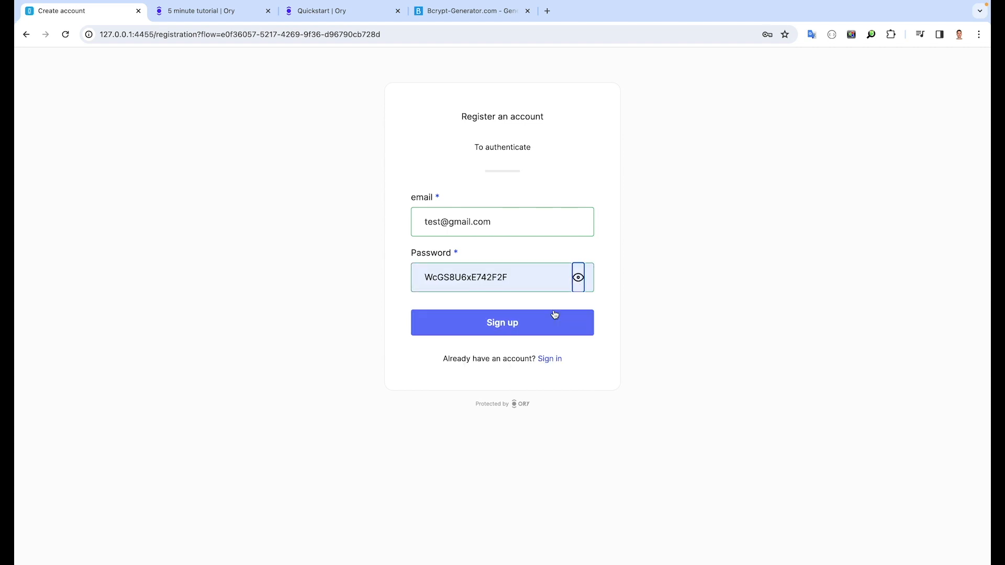
left_click(578, 276)
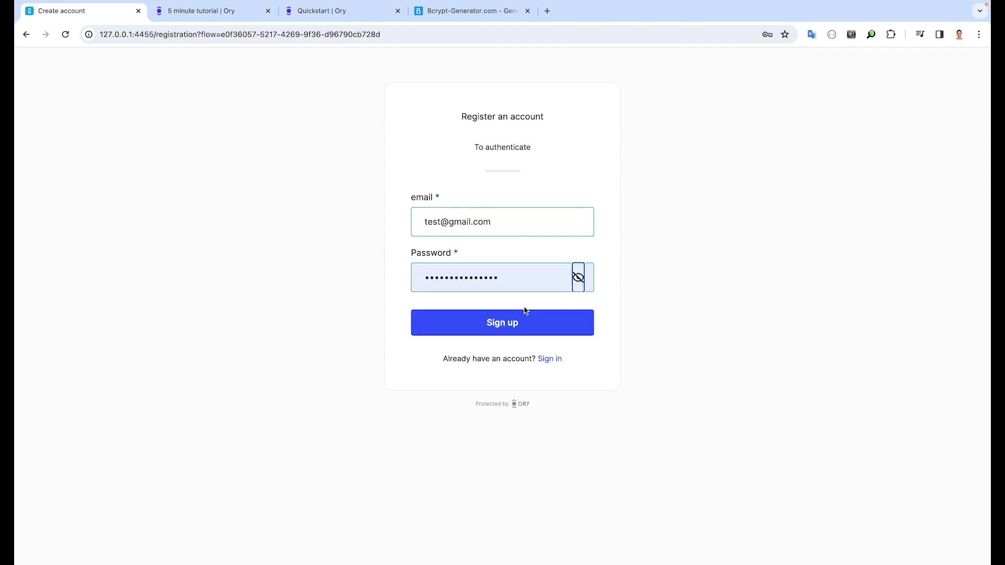
left_click(578, 277)
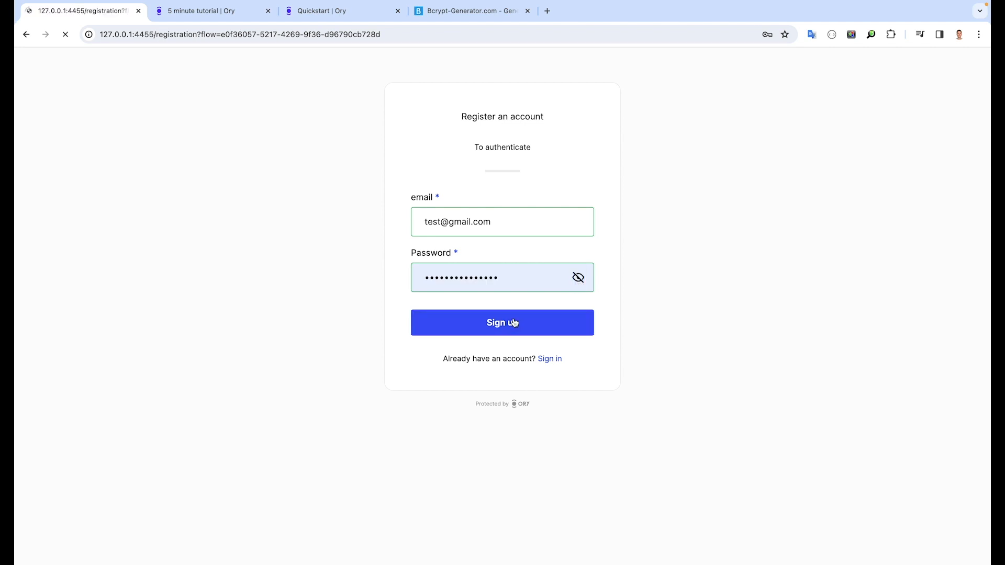
After the 'exists already' error, enter a different email and the password and submit the registration again
left_click(502, 322)
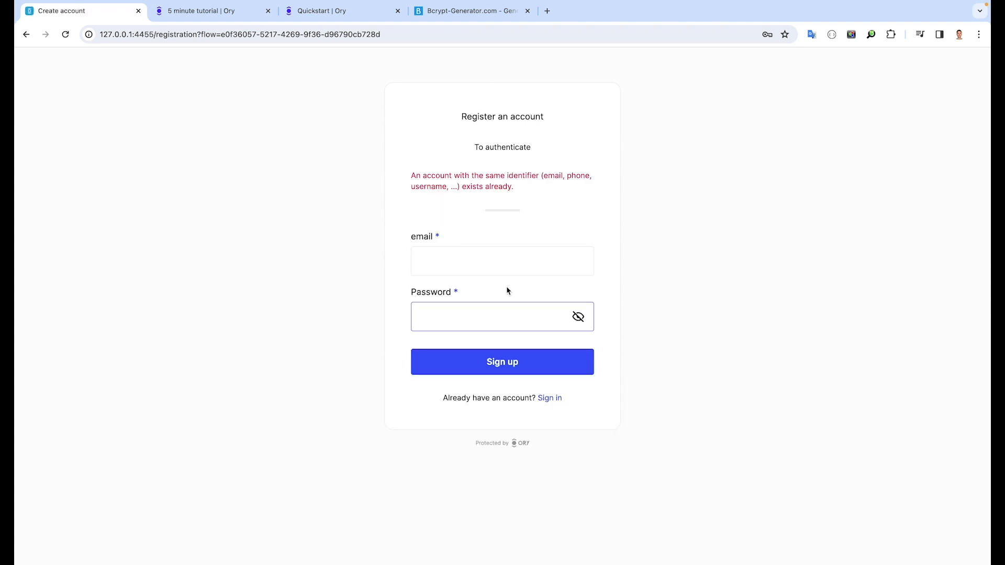
left_click(502, 261)
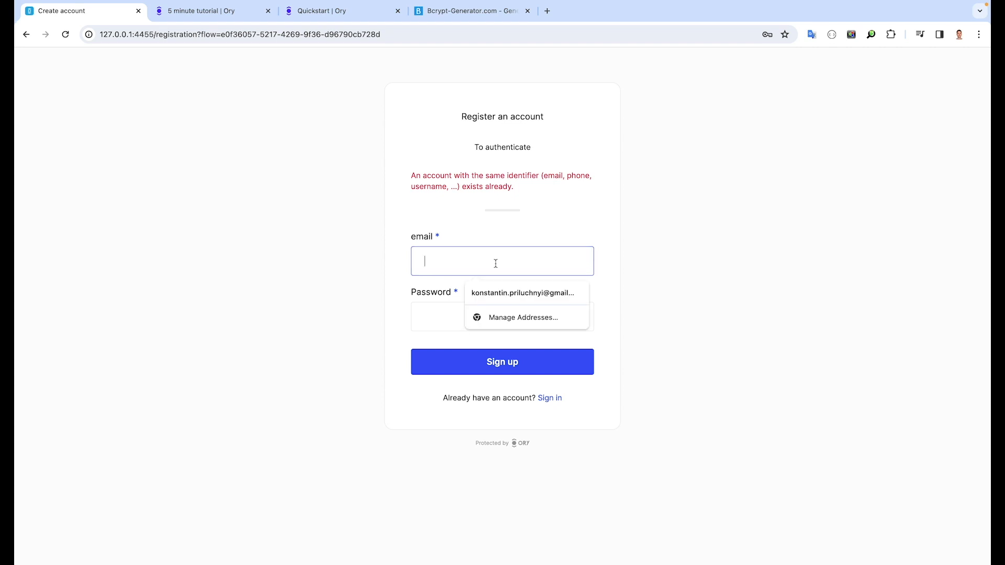
left_click(521, 293)
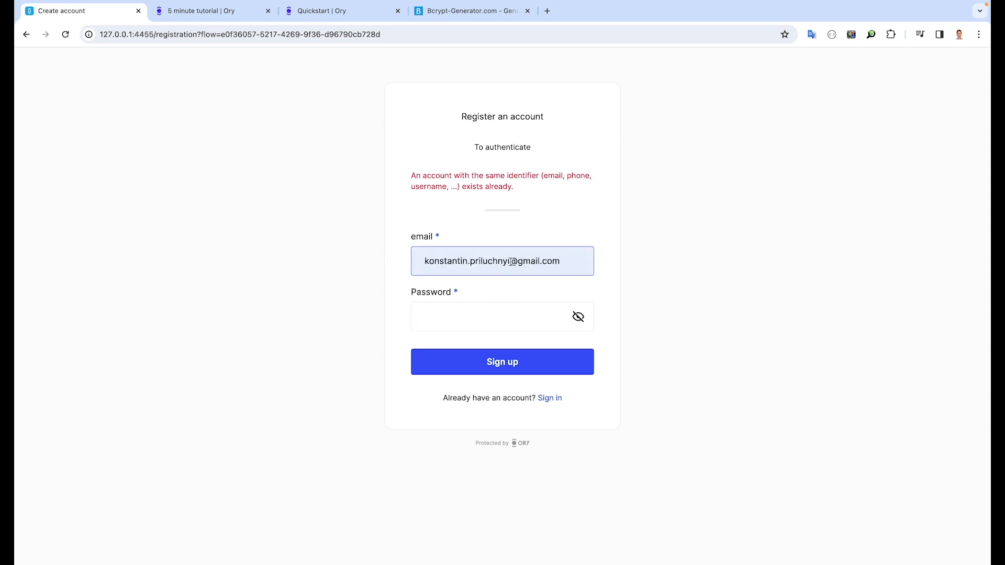
double_click(490, 261)
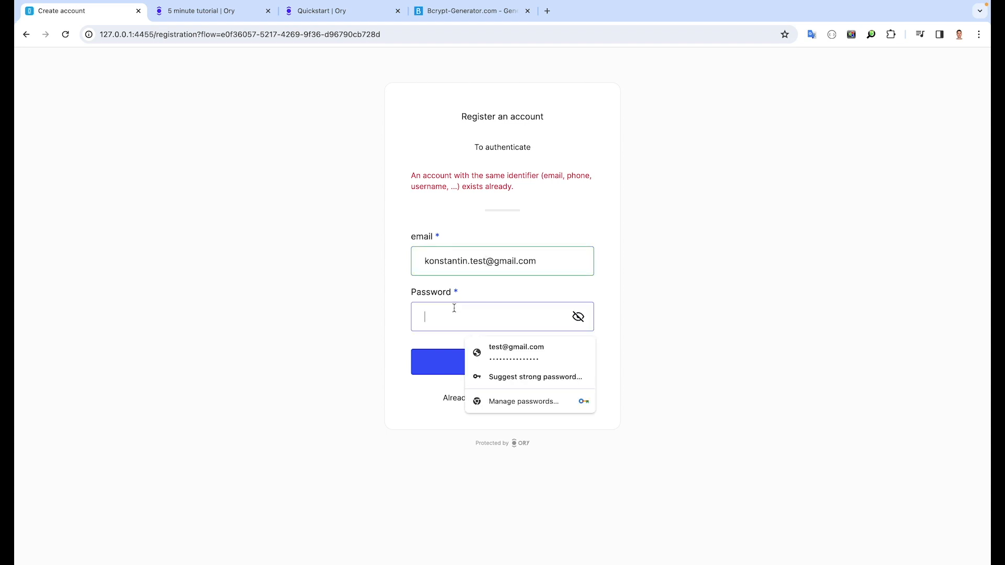
left_click(516, 347)
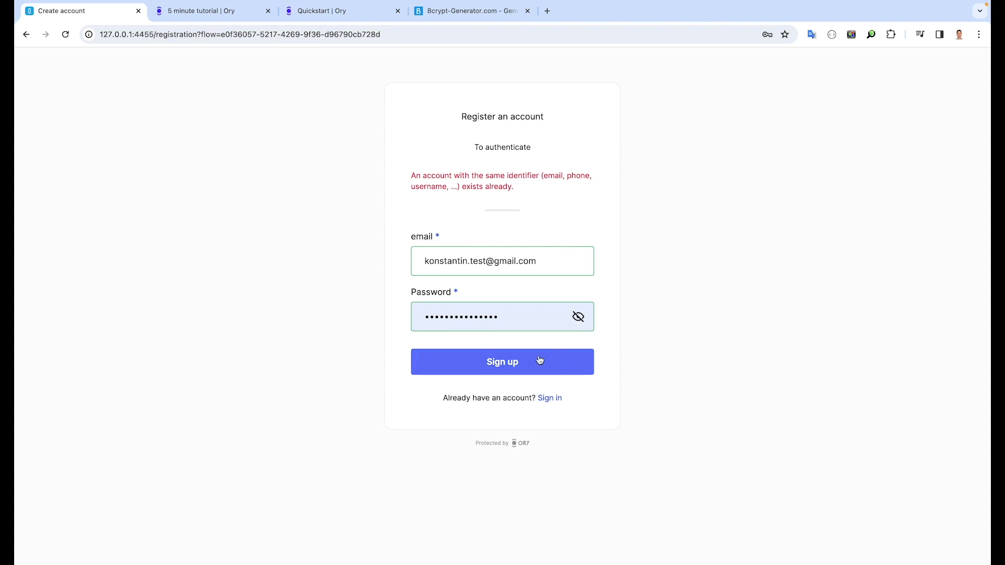
left_click(502, 361)
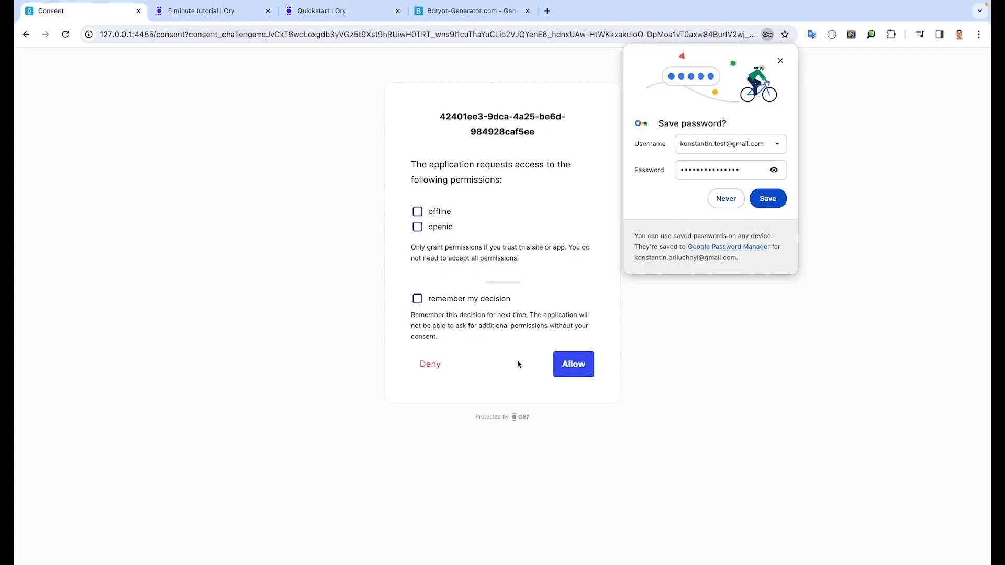
mouse_move(498, 256)
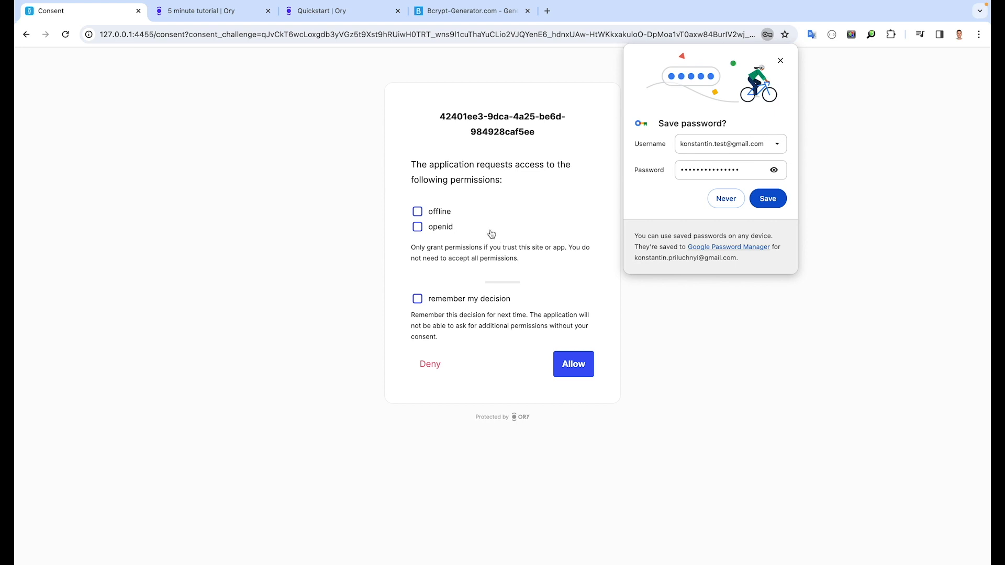
mouse_move(449, 230)
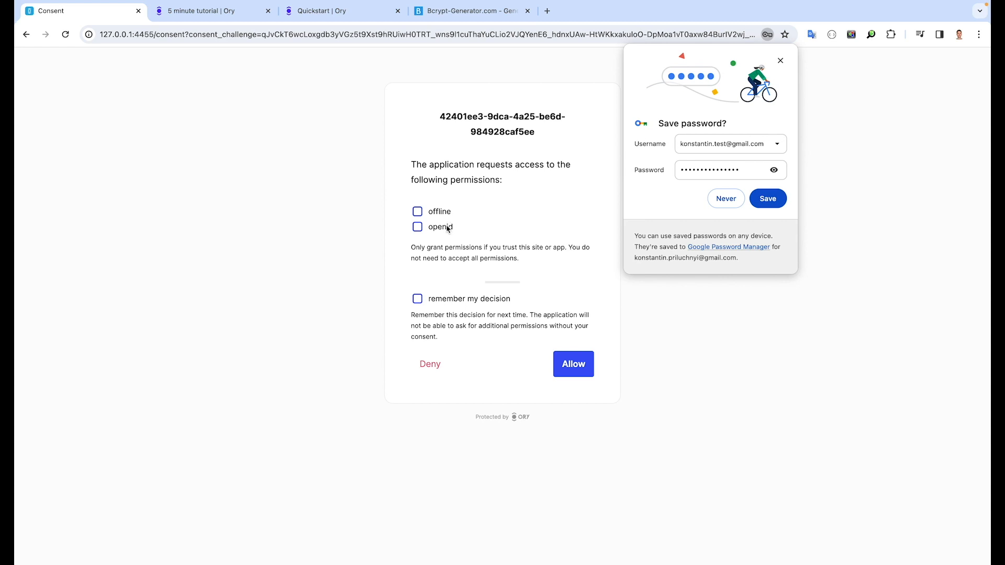
mouse_move(498, 128)
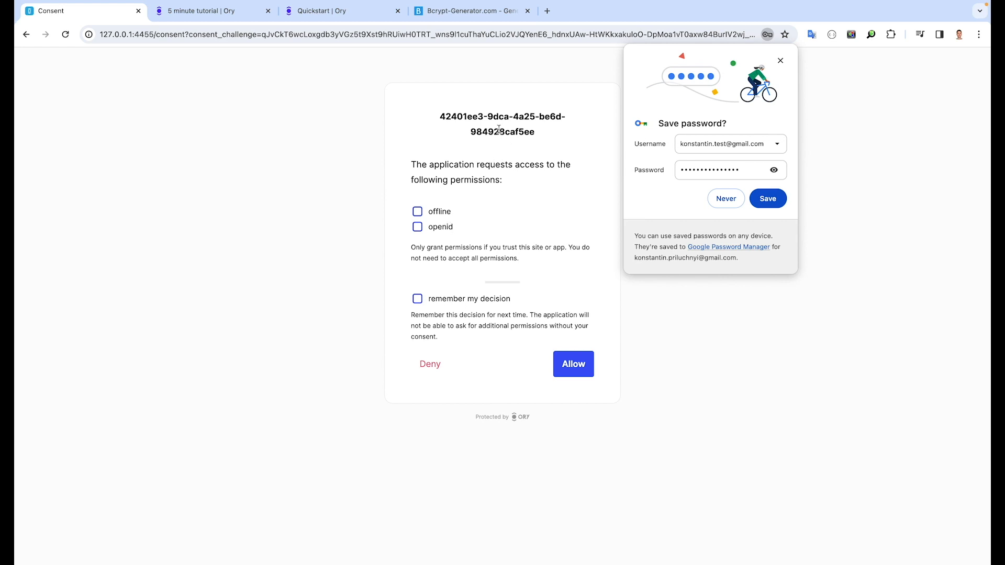
Check the client ID on the consent page, grant the offline and openid permissions and allow access
triple_click(502, 116)
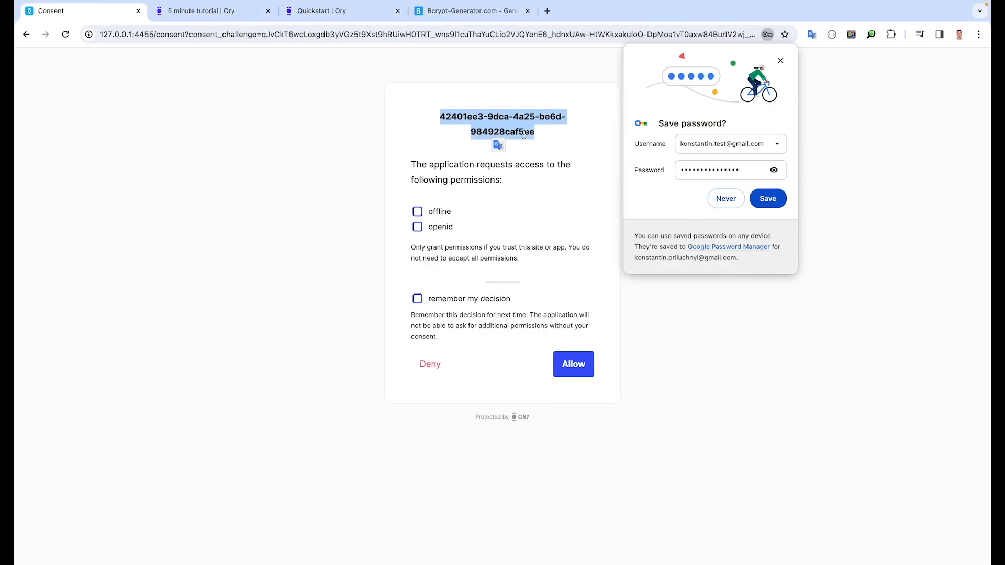
left_click(418, 211)
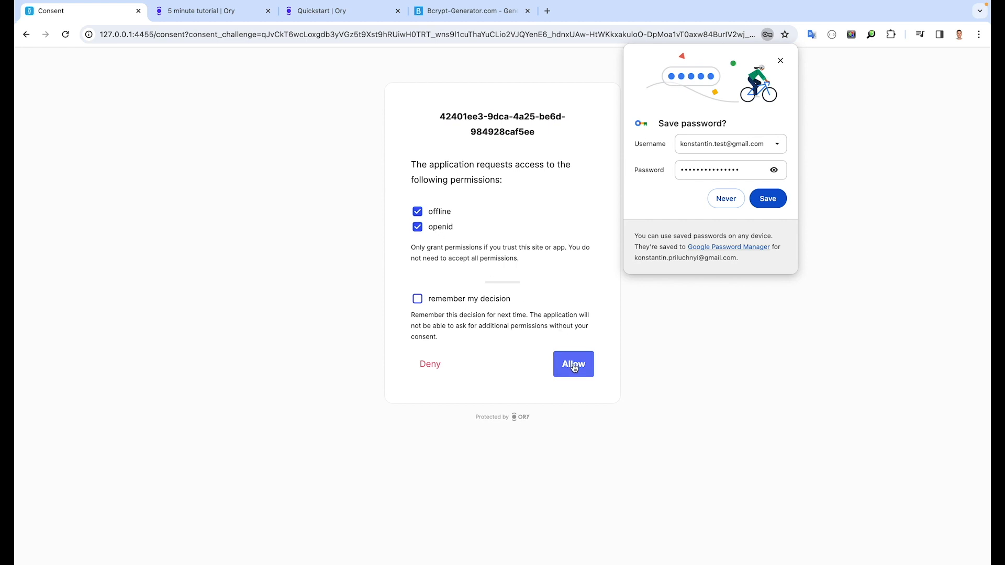
left_click(573, 363)
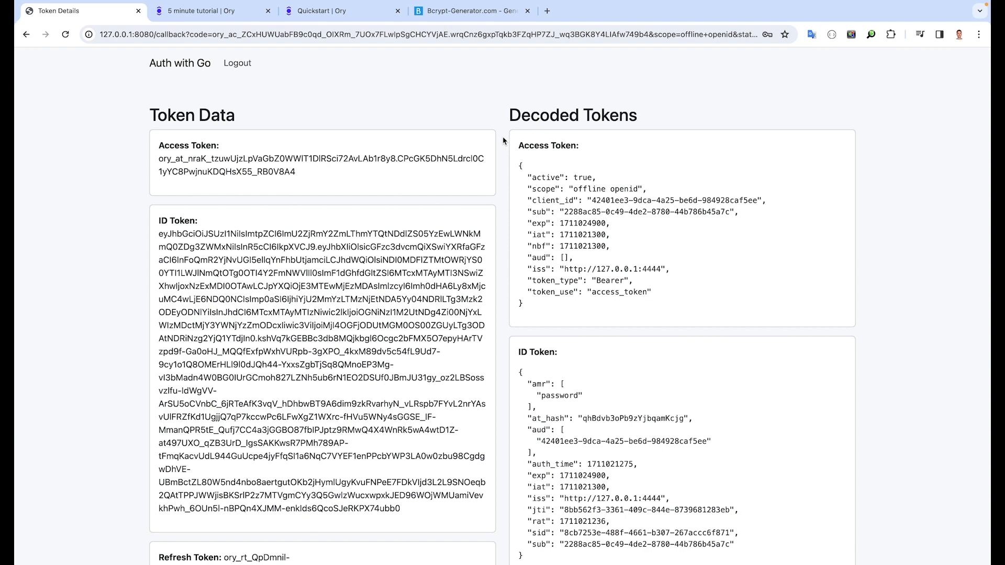
mouse_move(453, 197)
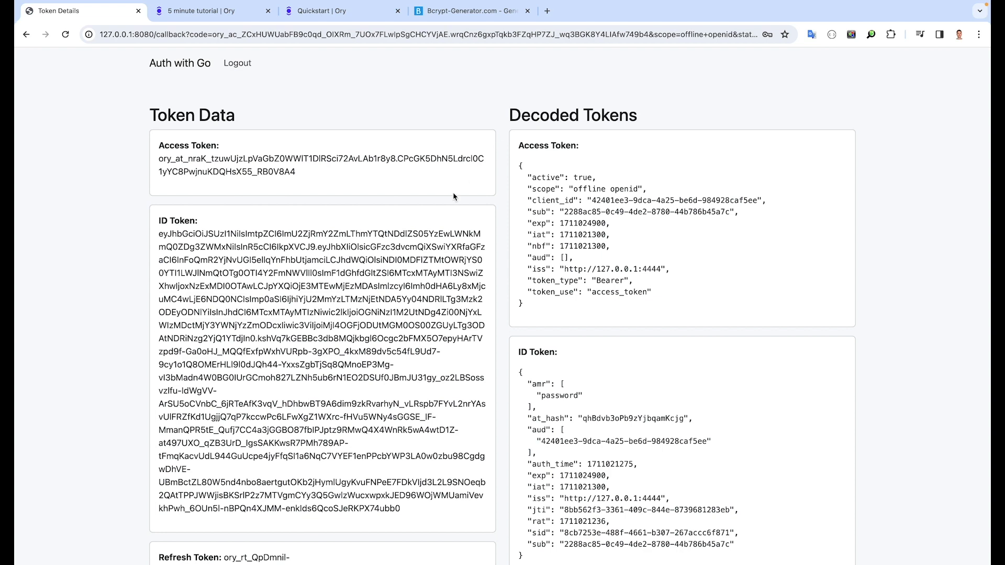
scroll("down", 3)
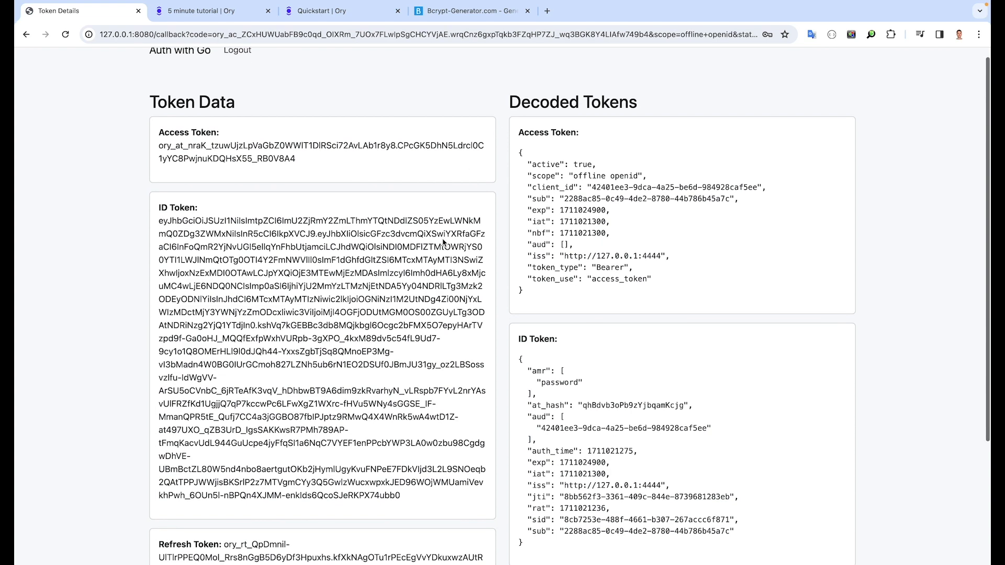
scroll("down", 3)
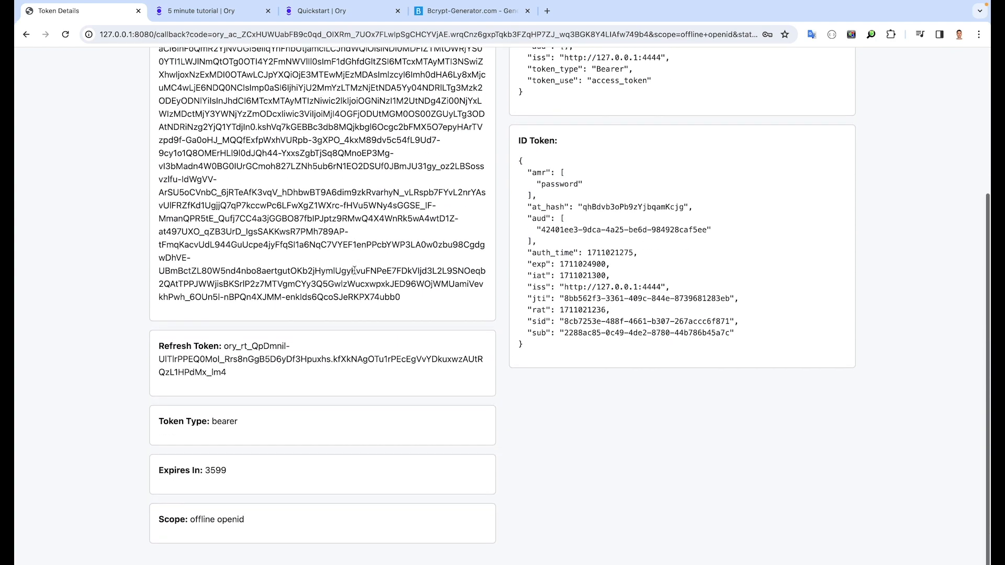
scroll("down", 3)
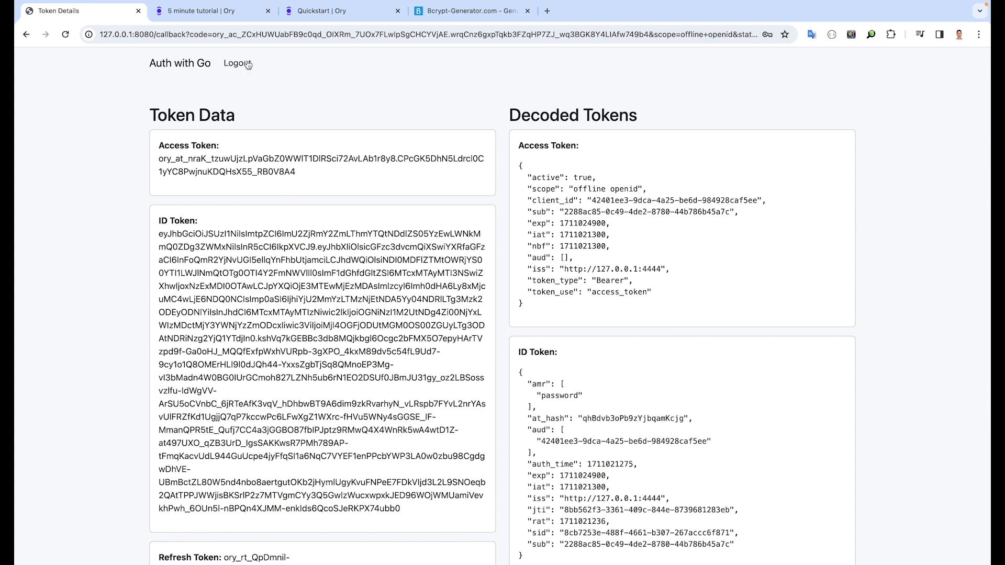
Log out of Auth with Go and confirm via the site info panel that no cookies are stored
left_click(238, 64)
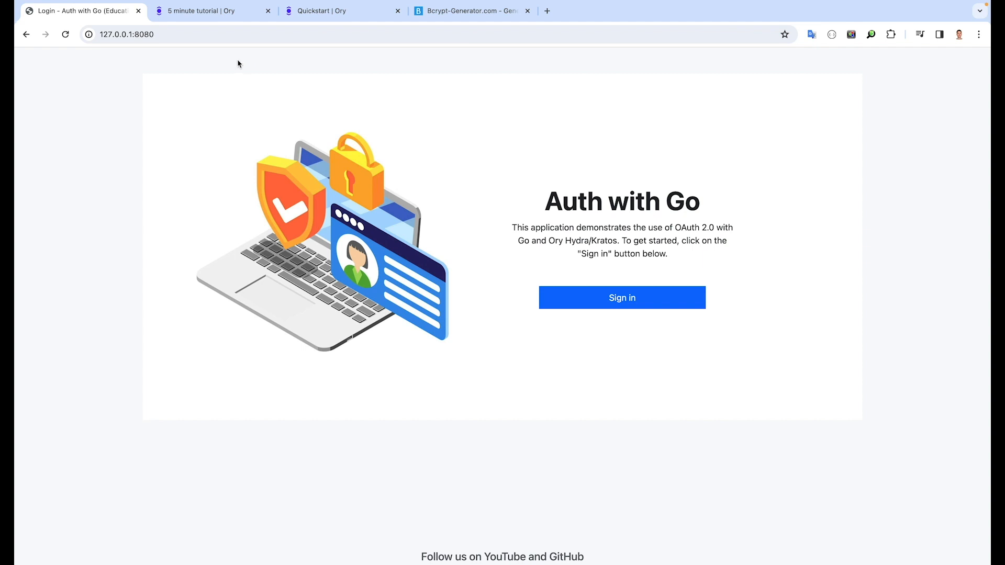
left_click(88, 34)
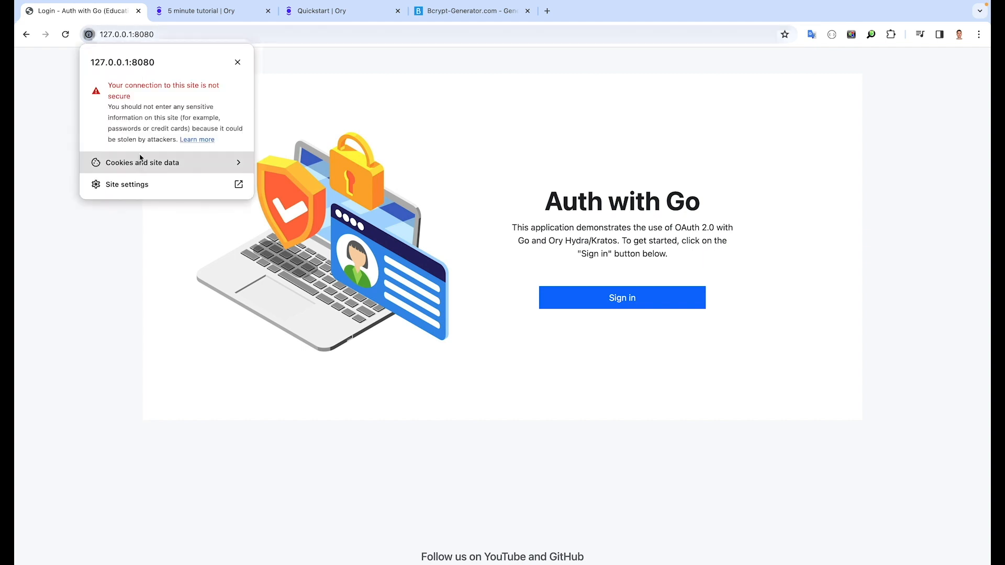
left_click(143, 162)
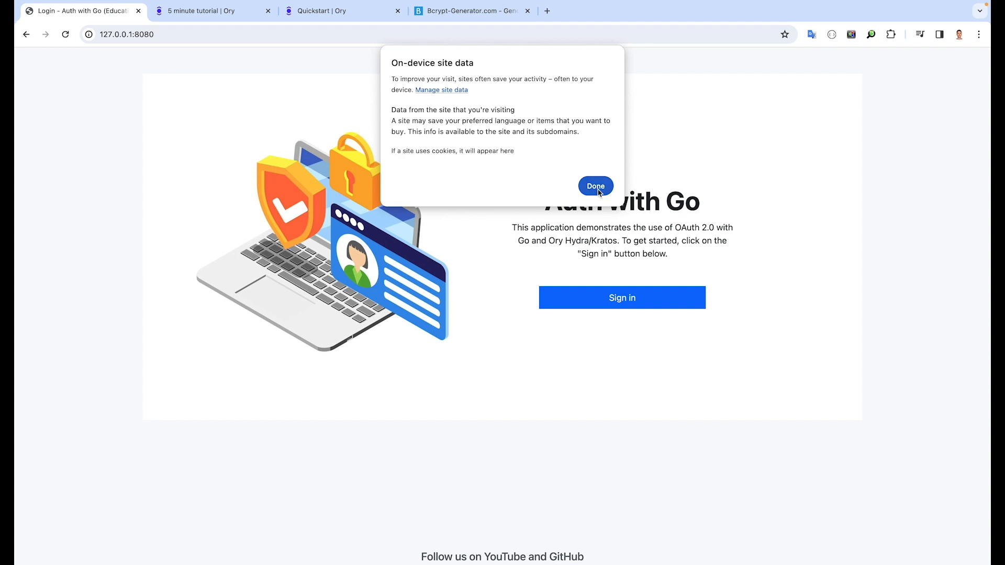
left_click(595, 186)
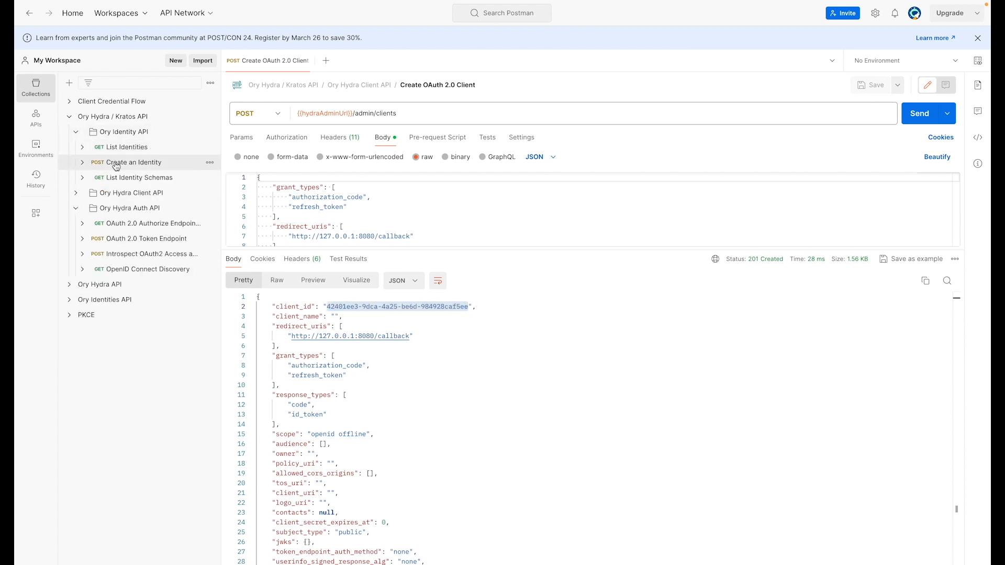
Open the Create an Identity POST request under the Ory Identity API collection
left_click(132, 162)
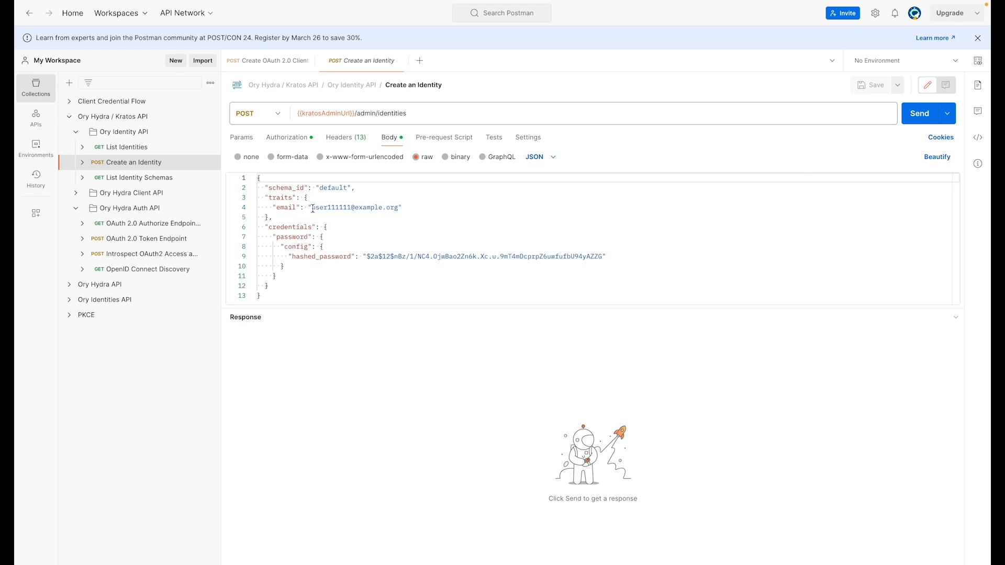
mouse_move(365, 271)
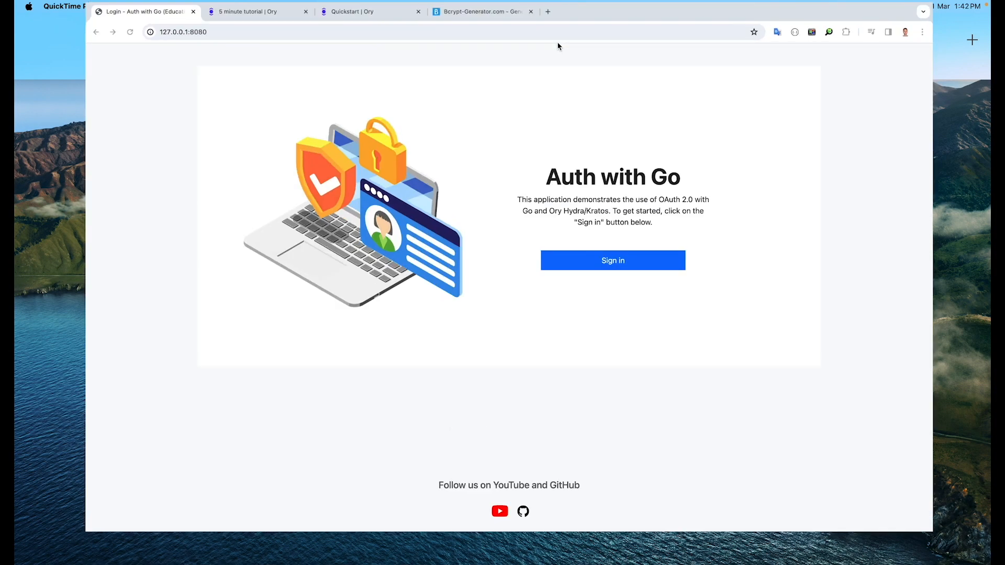
left_click(477, 11)
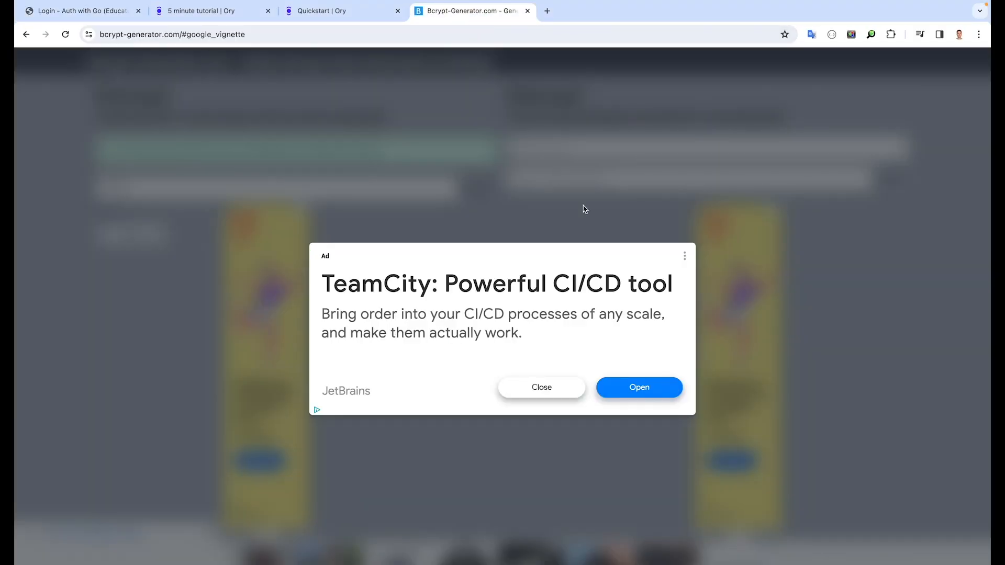
left_click(542, 387)
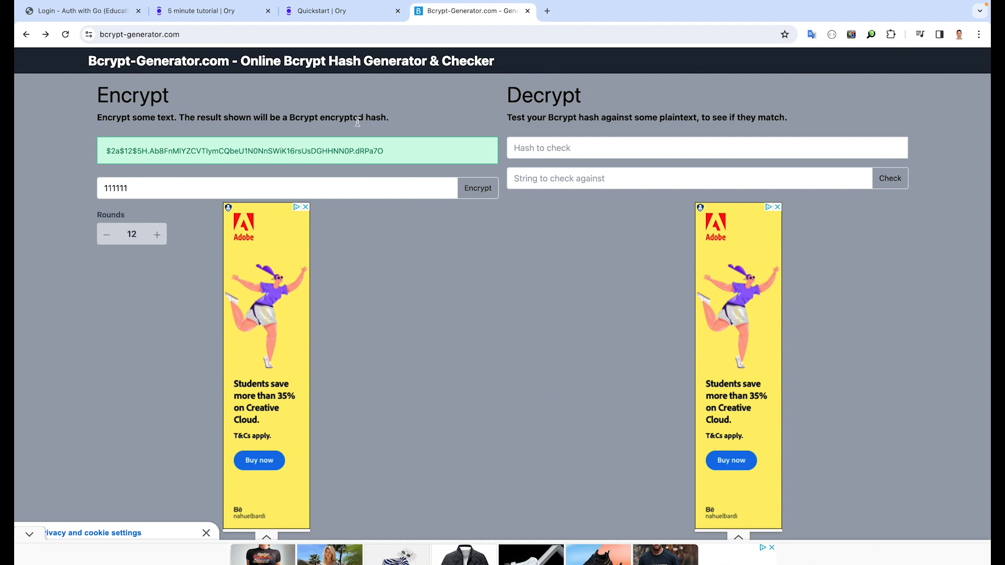
double_click(115, 188)
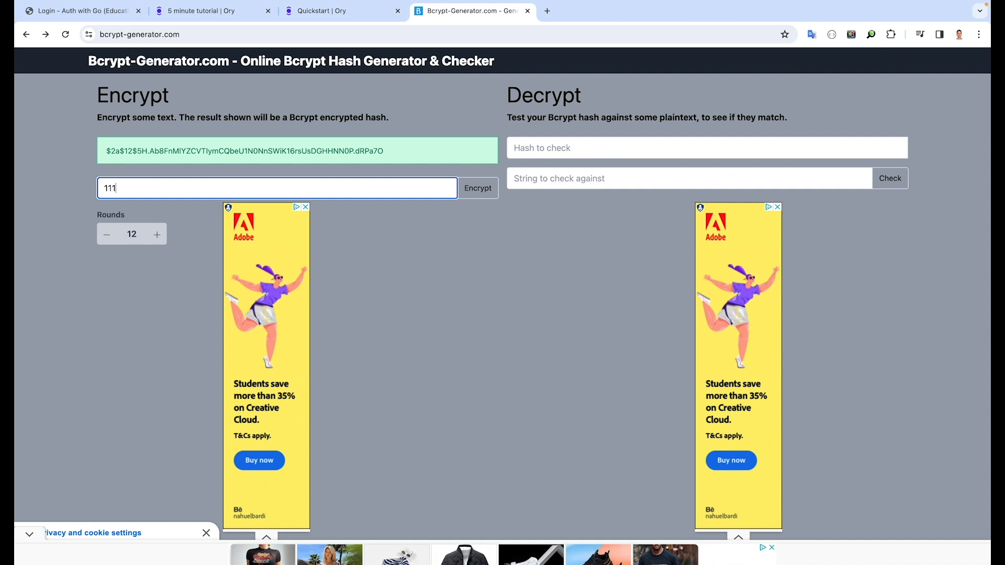
type("222")
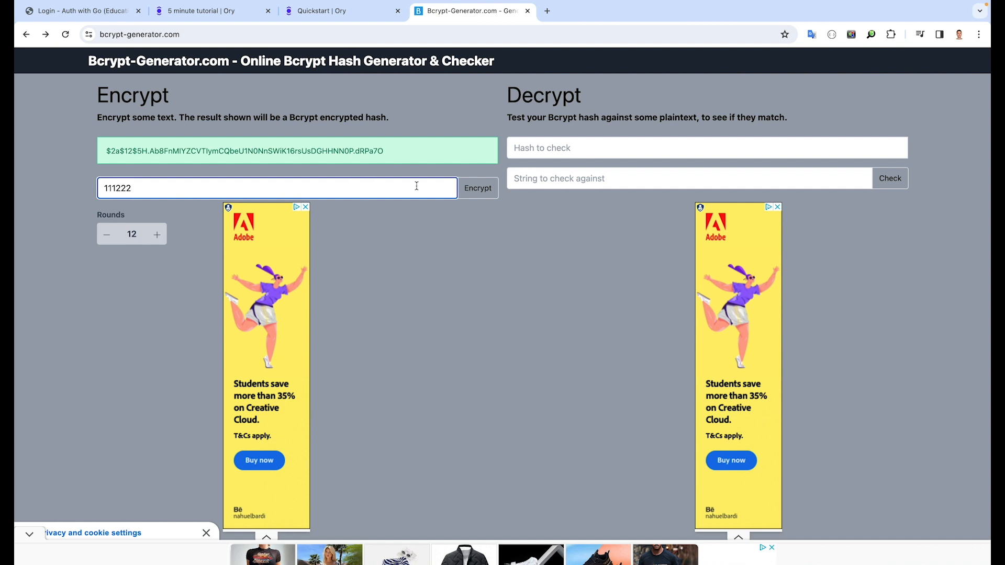
left_click(477, 188)
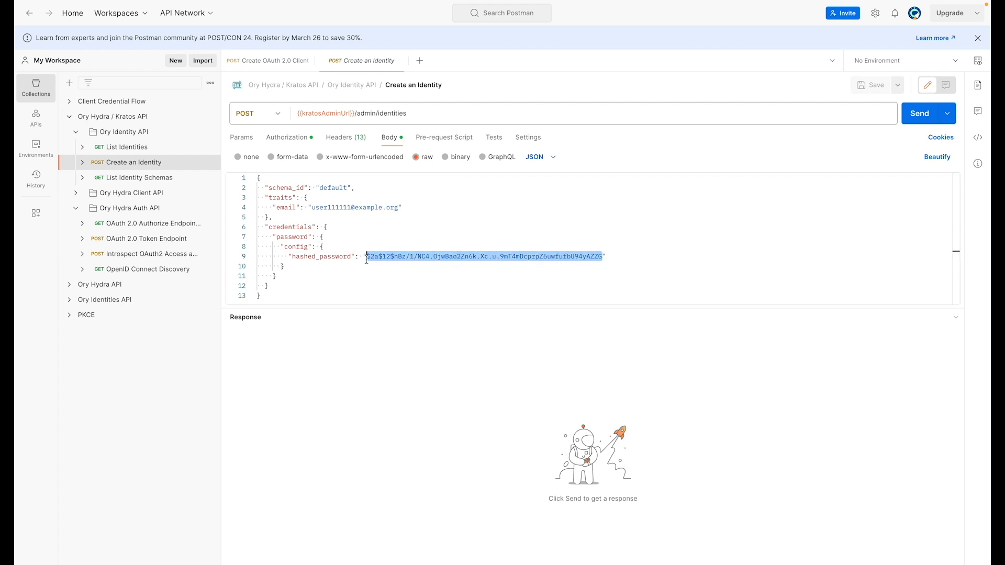
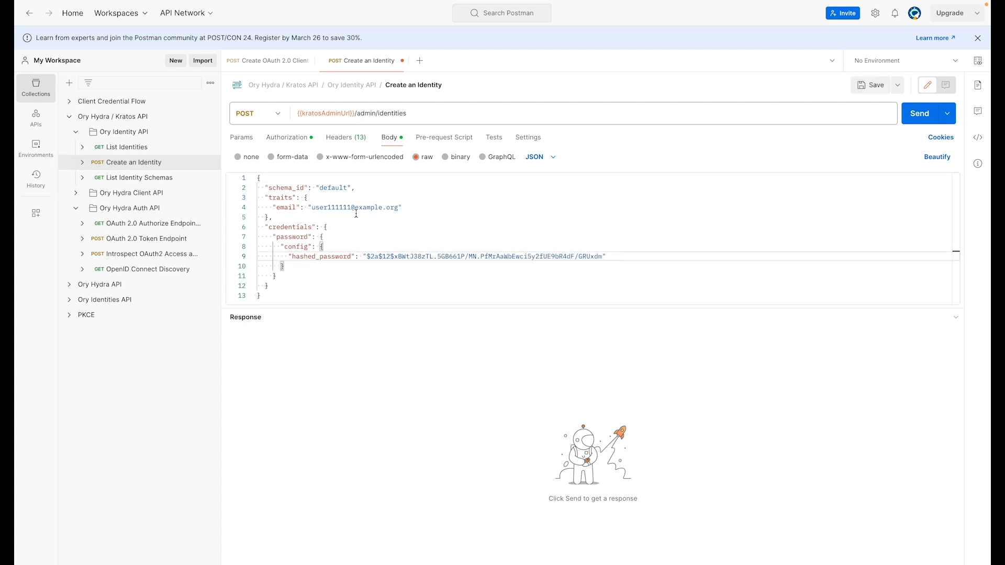
double_click(342, 207)
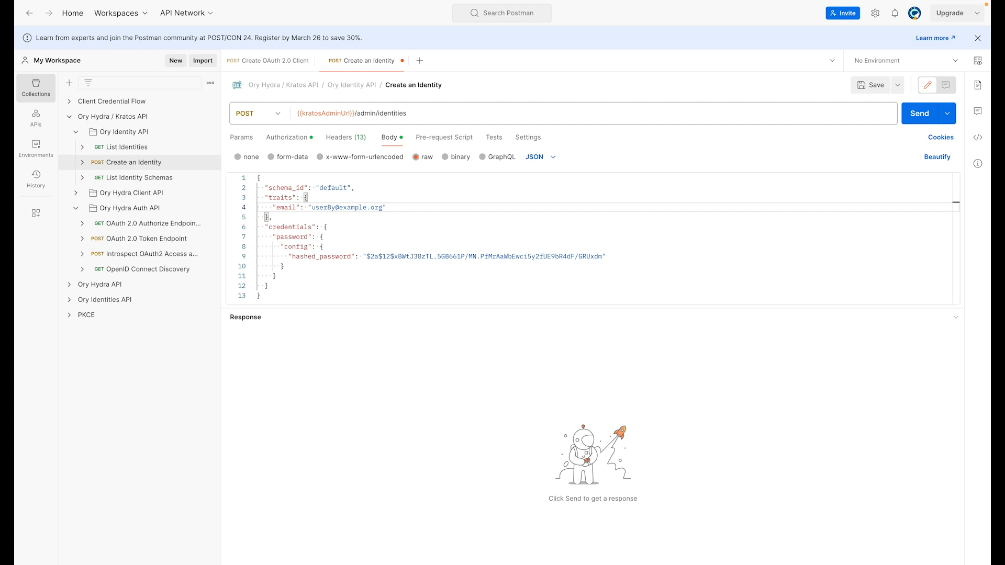
left_click(920, 113)
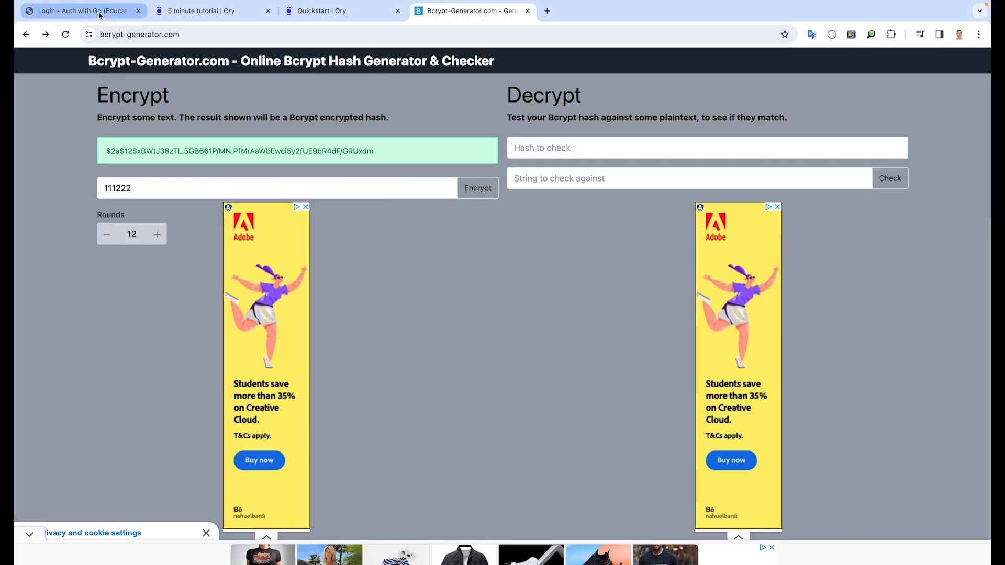
left_click(76, 10)
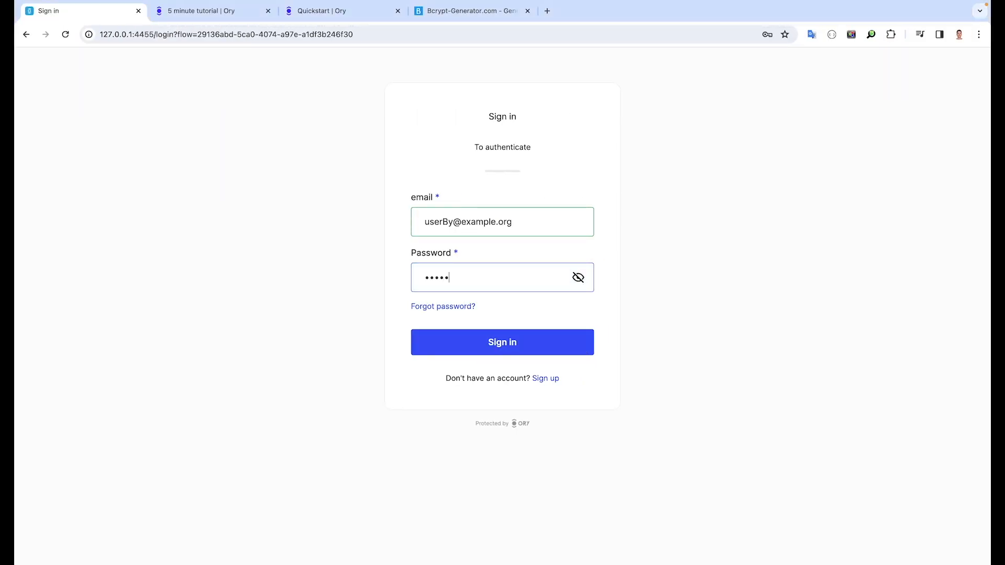
left_click(578, 276)
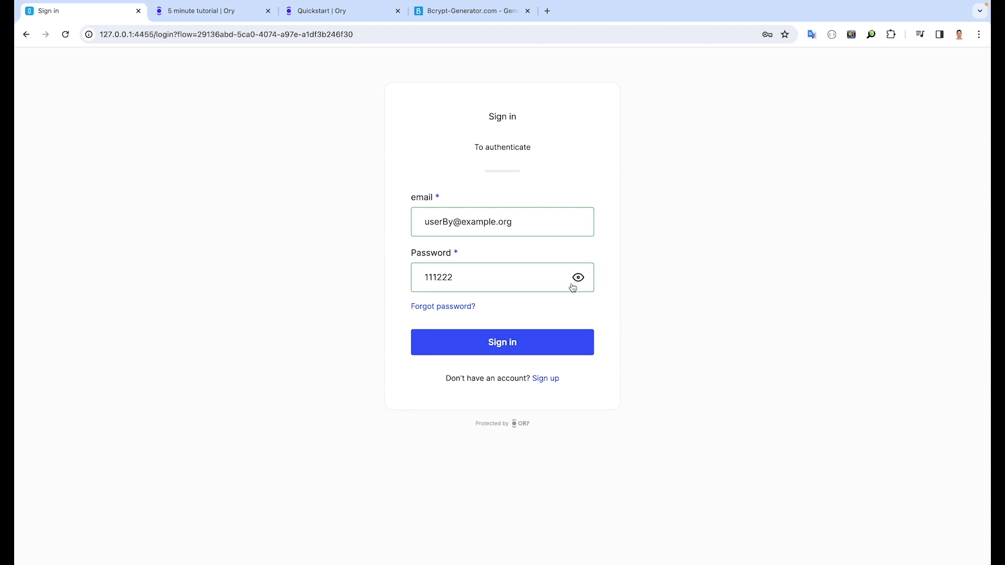
left_click(501, 342)
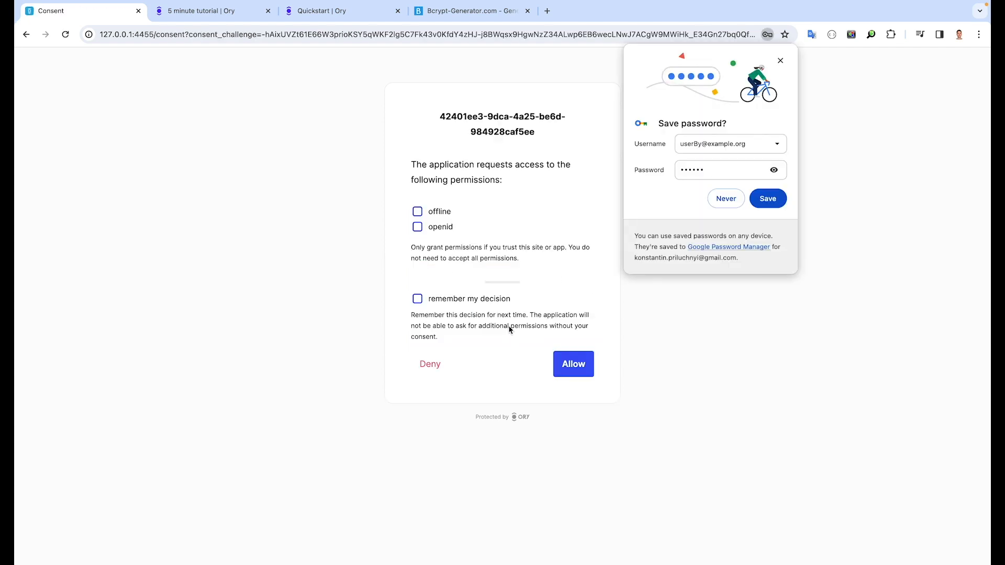
Allow the app's access request with offline and openid scopes checked
left_click(418, 211)
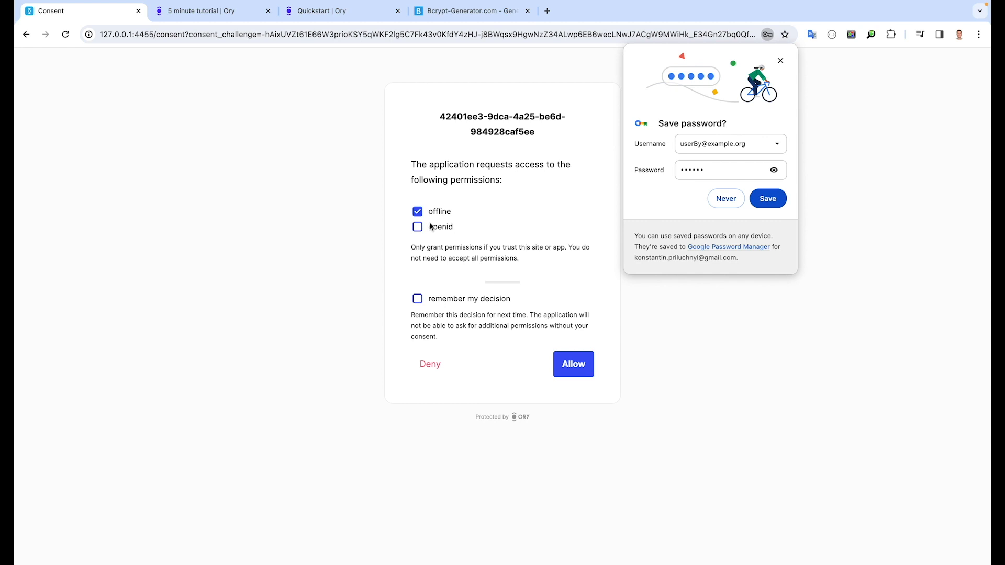
left_click(417, 226)
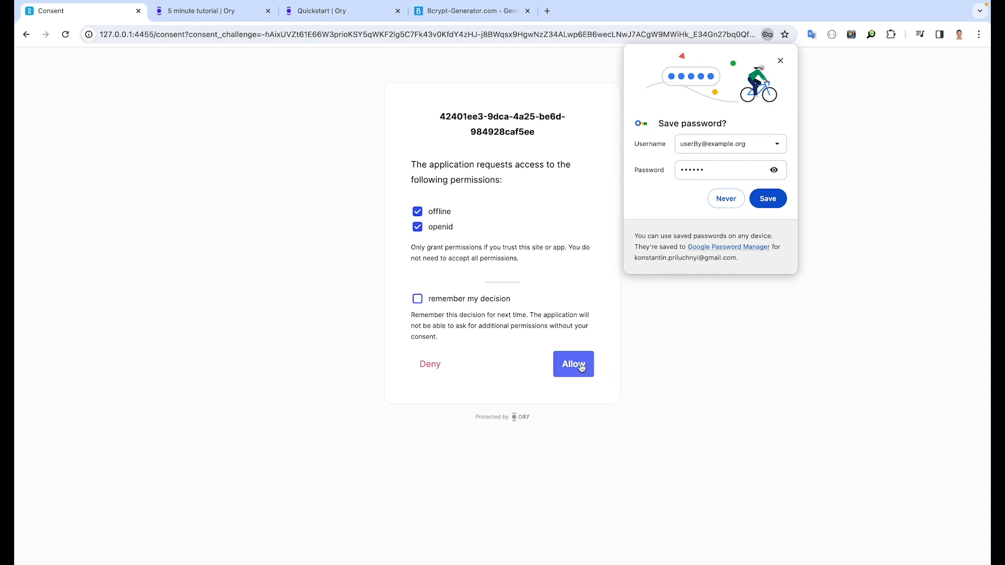
left_click(573, 365)
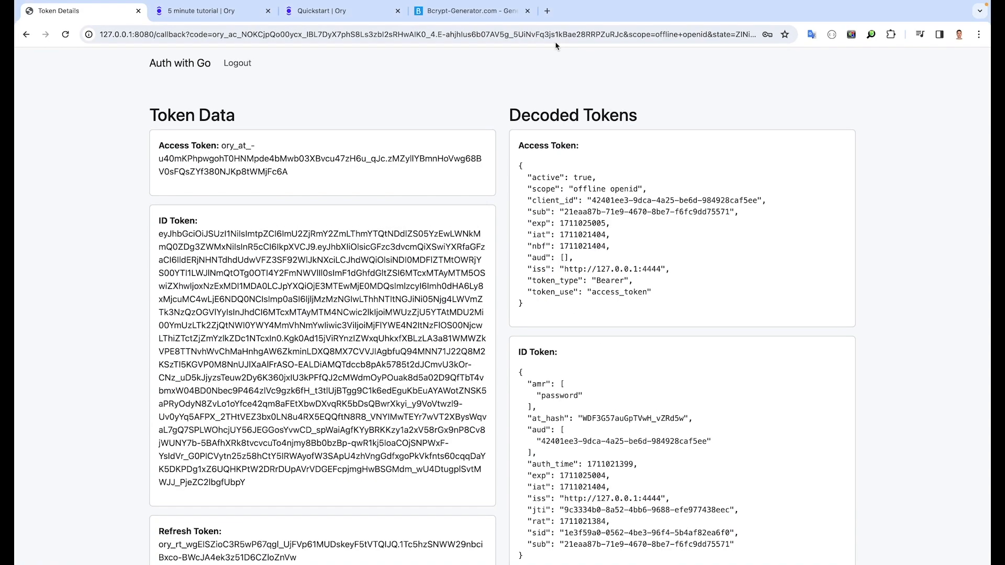
Switch to the Ory Kratos Quickstart documentation tab
left_click(211, 10)
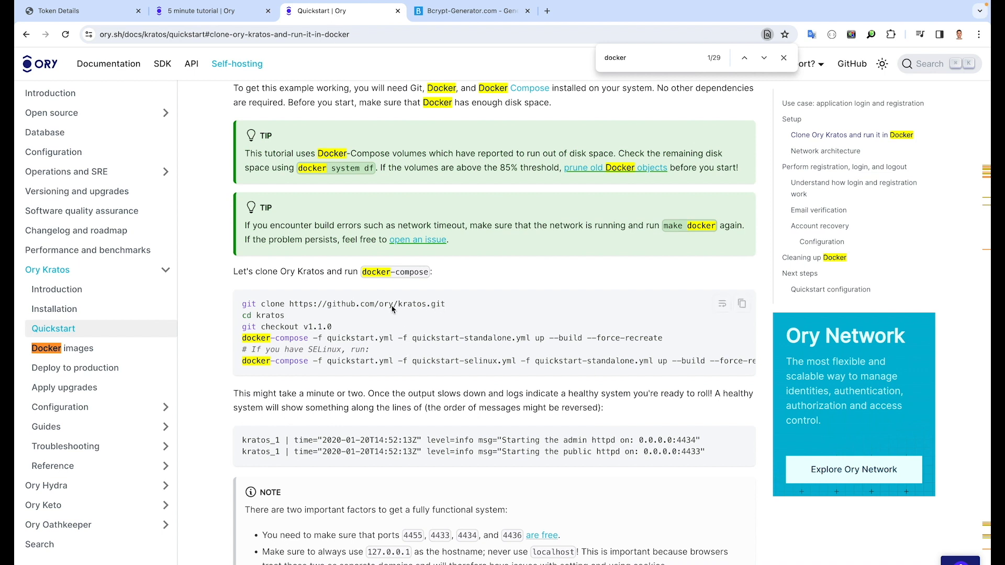
mouse_move(359, 312)
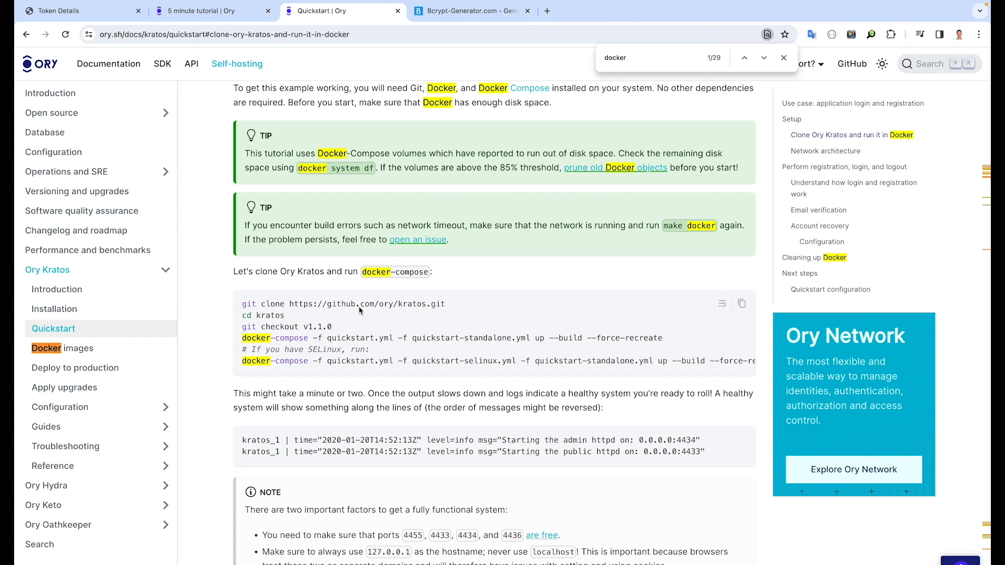